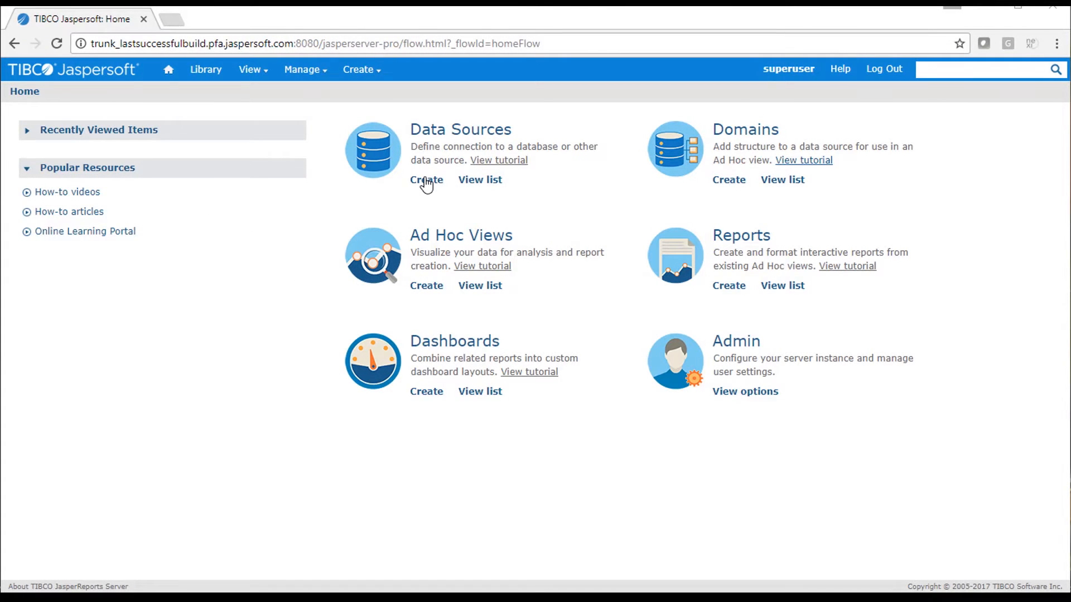
# Start a new data source from Home and keep JDBC Data Source as its type.
pyautogui.click(426, 179)
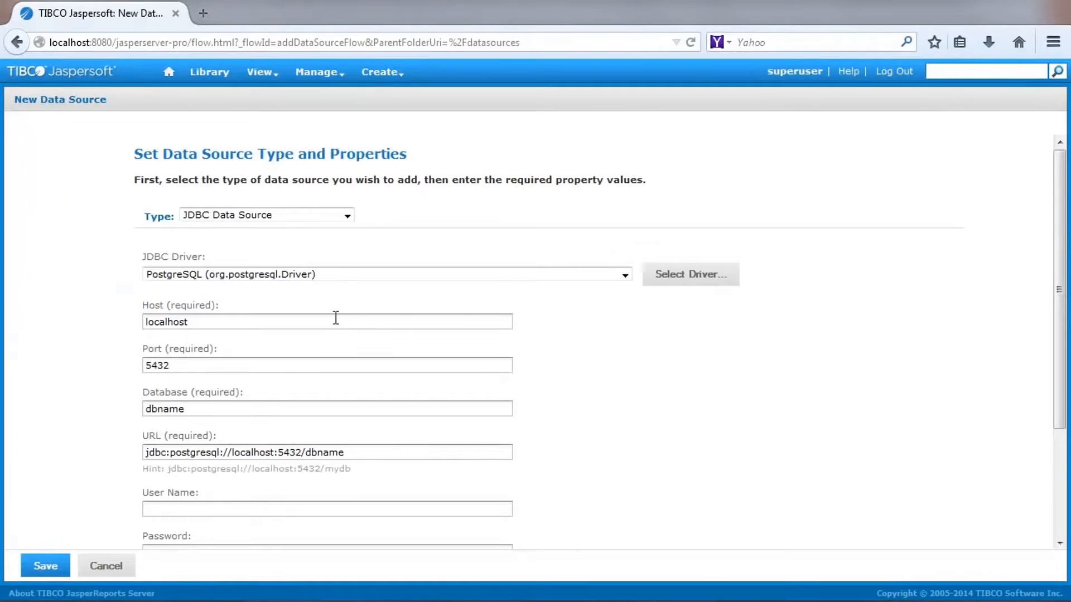
pyautogui.click(265, 215)
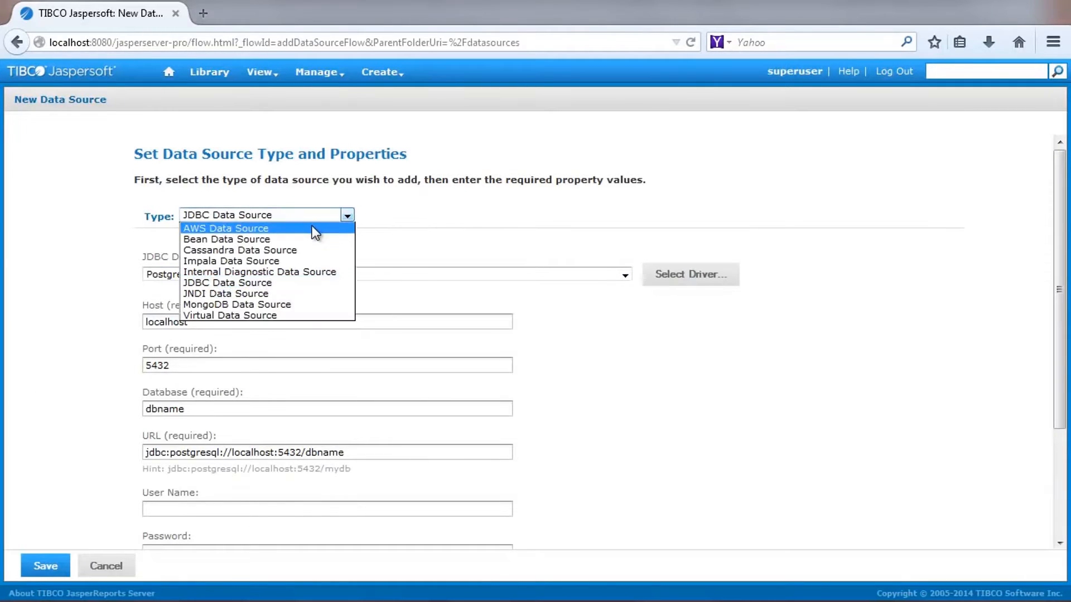
pyautogui.moveTo(317, 283)
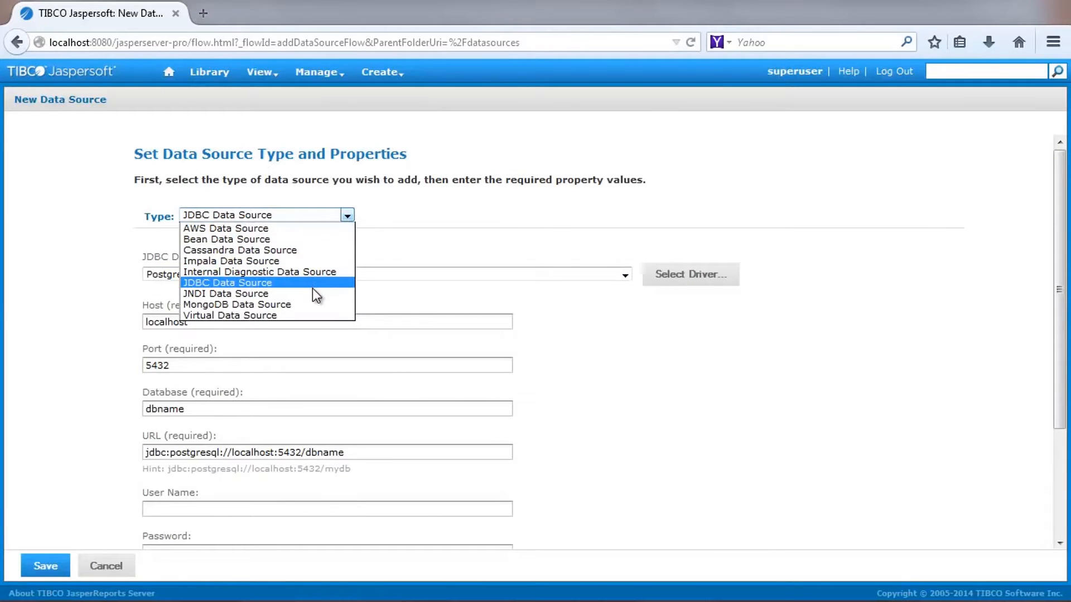
pyautogui.click(227, 283)
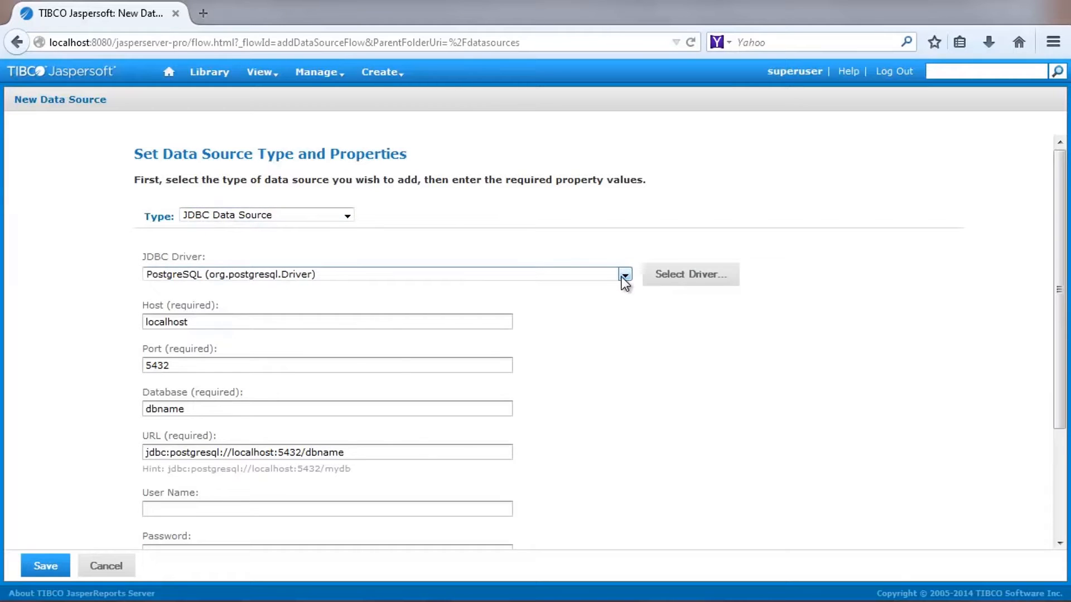
pyautogui.click(623, 273)
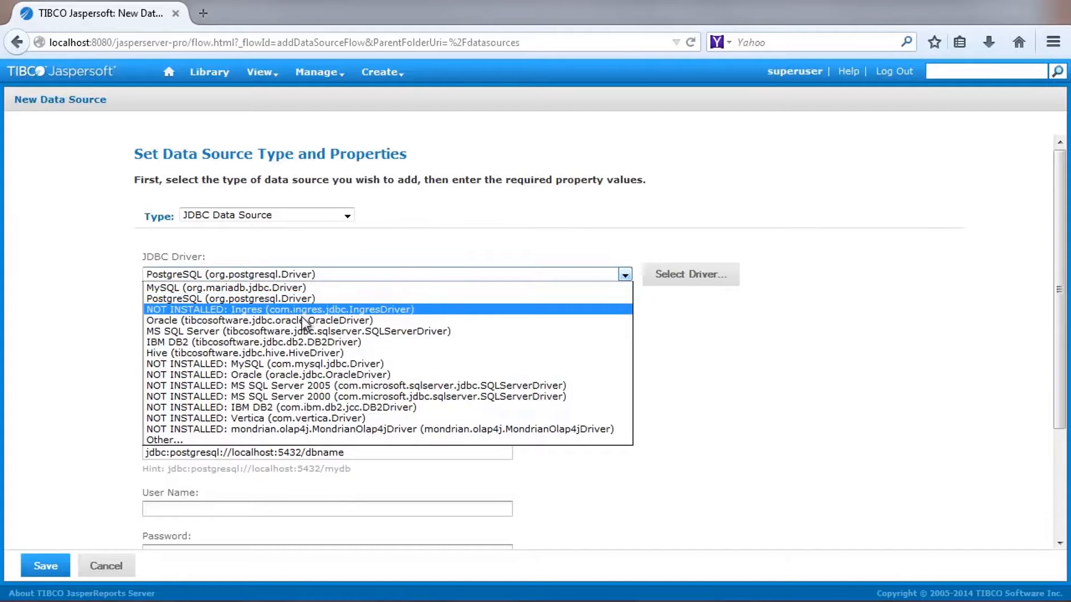
pyautogui.moveTo(304, 363)
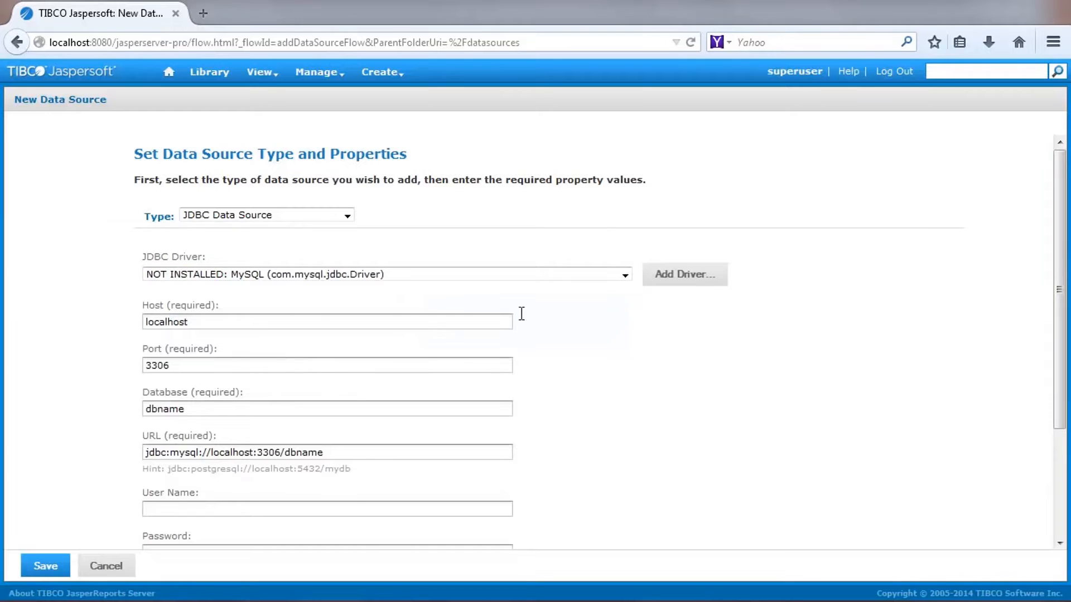
pyautogui.click(684, 274)
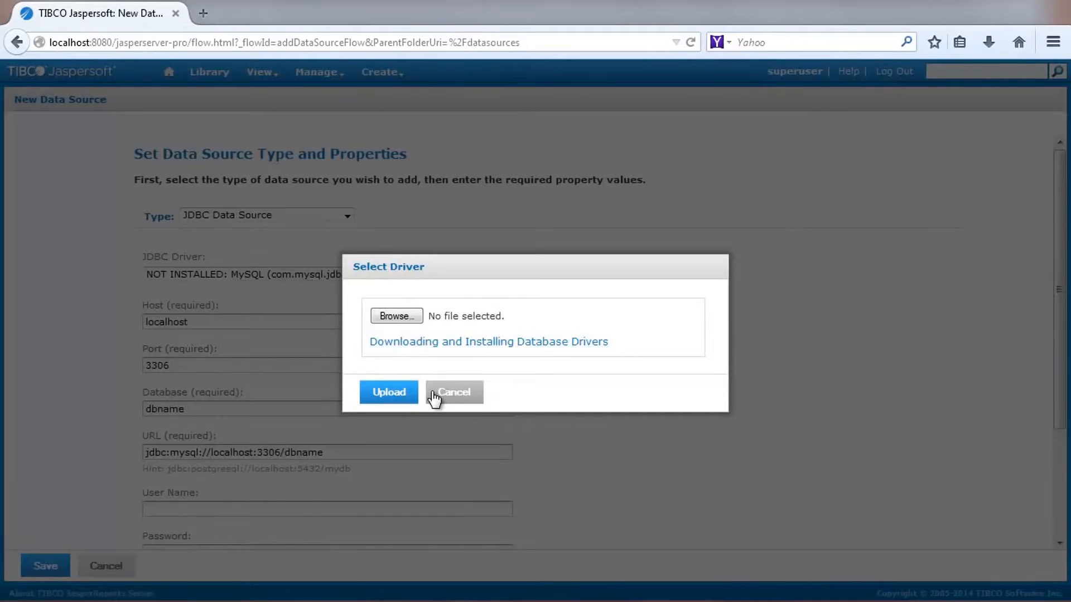
pyautogui.click(623, 274)
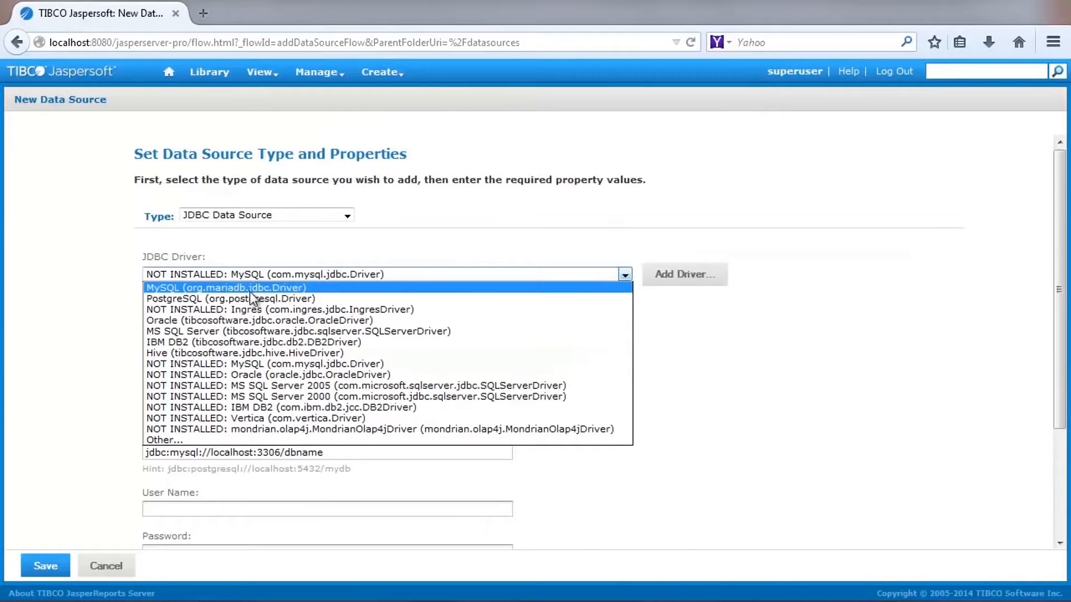
pyautogui.click(231, 298)
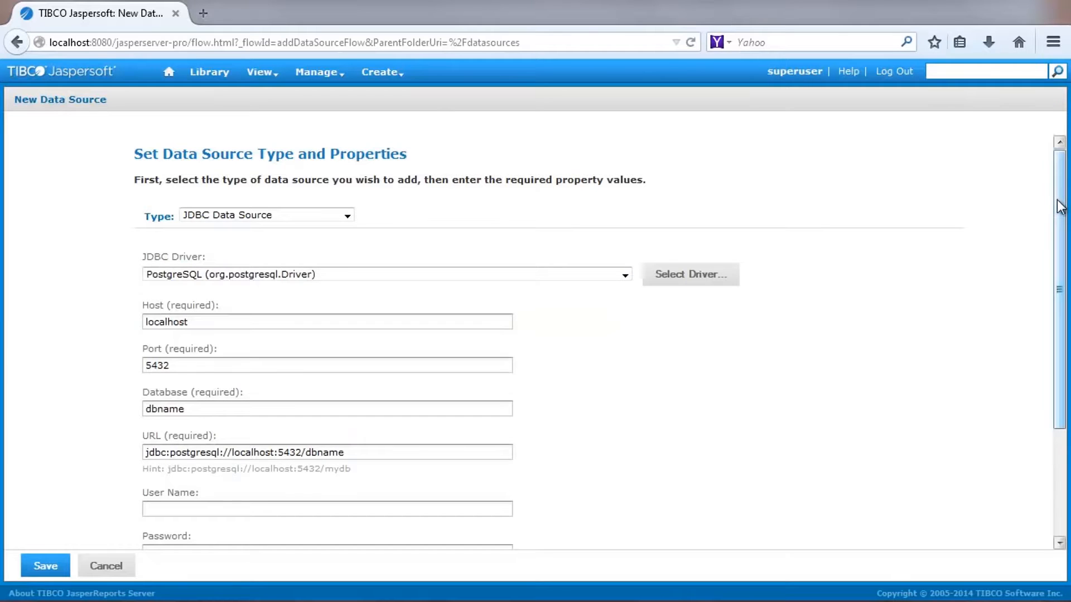
# Enter user postgres with its password, set Database to foodmart and test the connection successfully.
pyautogui.scroll(-3)
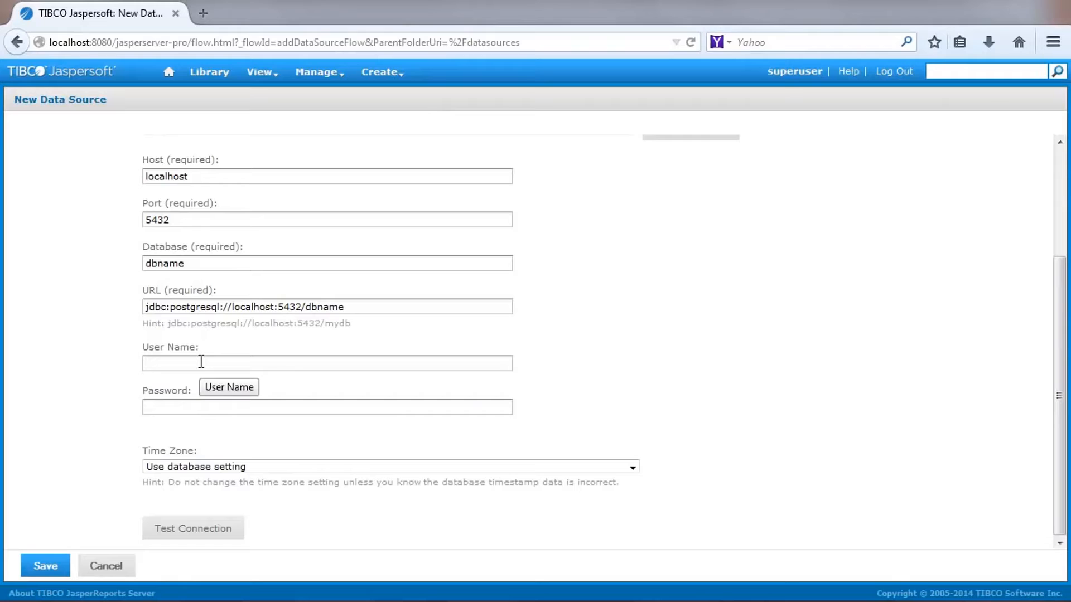
pyautogui.write('postgres')
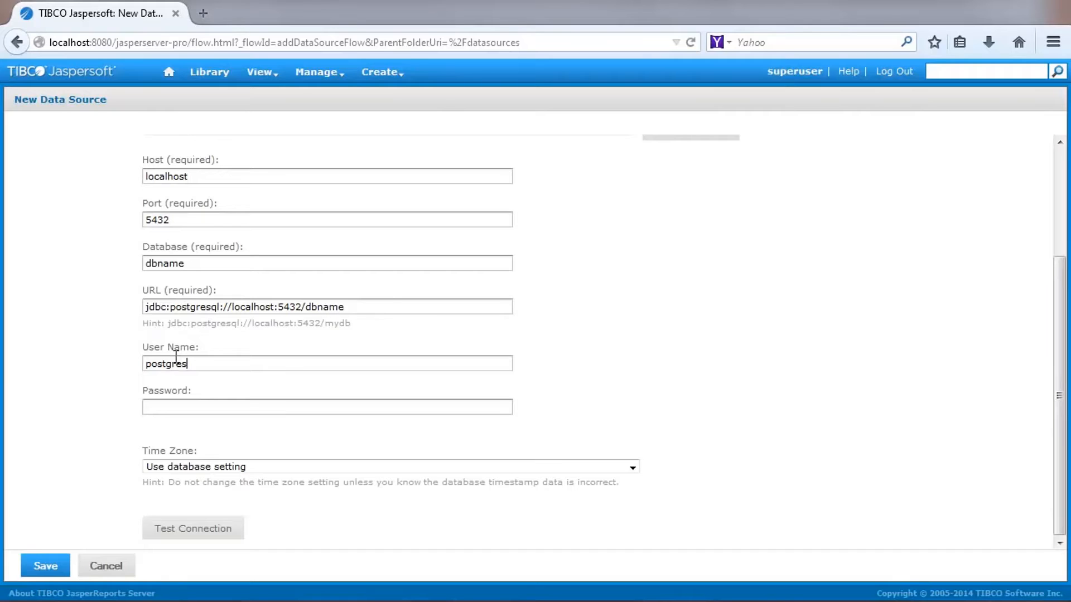
pyautogui.moveTo(173, 389)
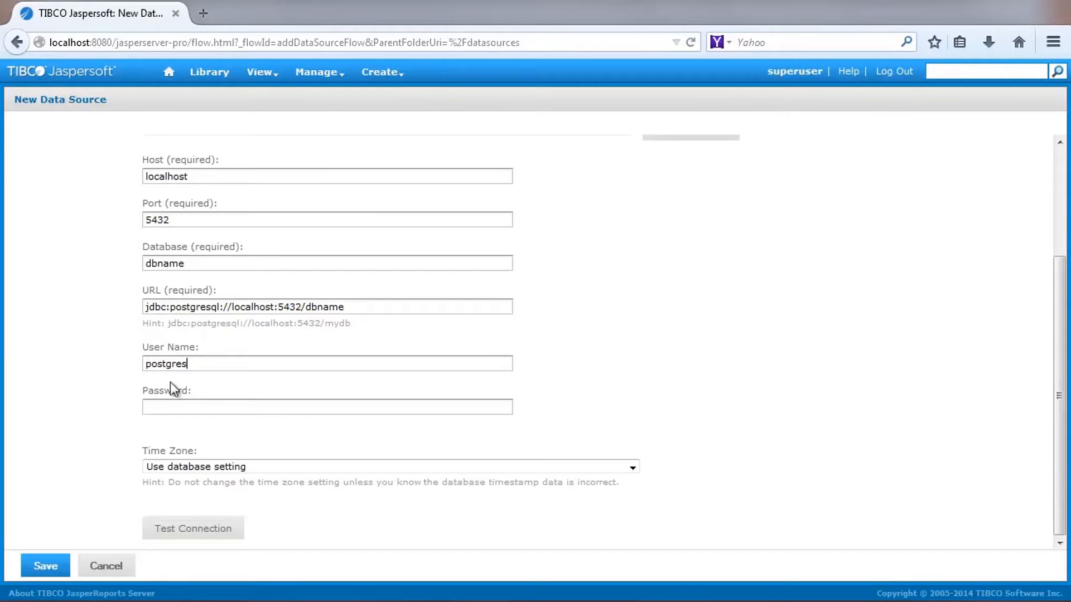
pyautogui.click(192, 528)
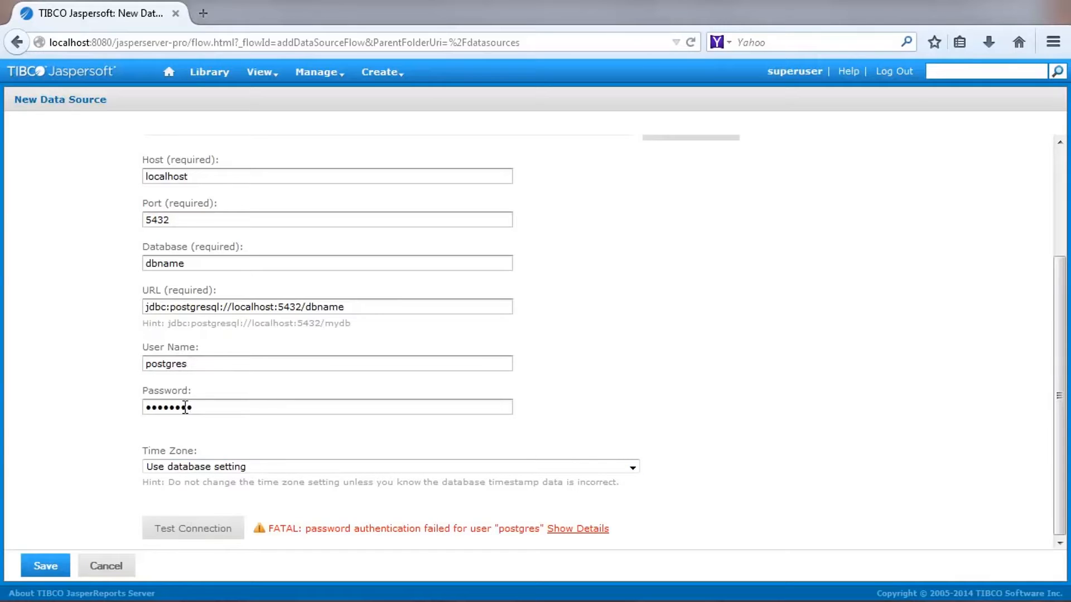
pyautogui.click(193, 528)
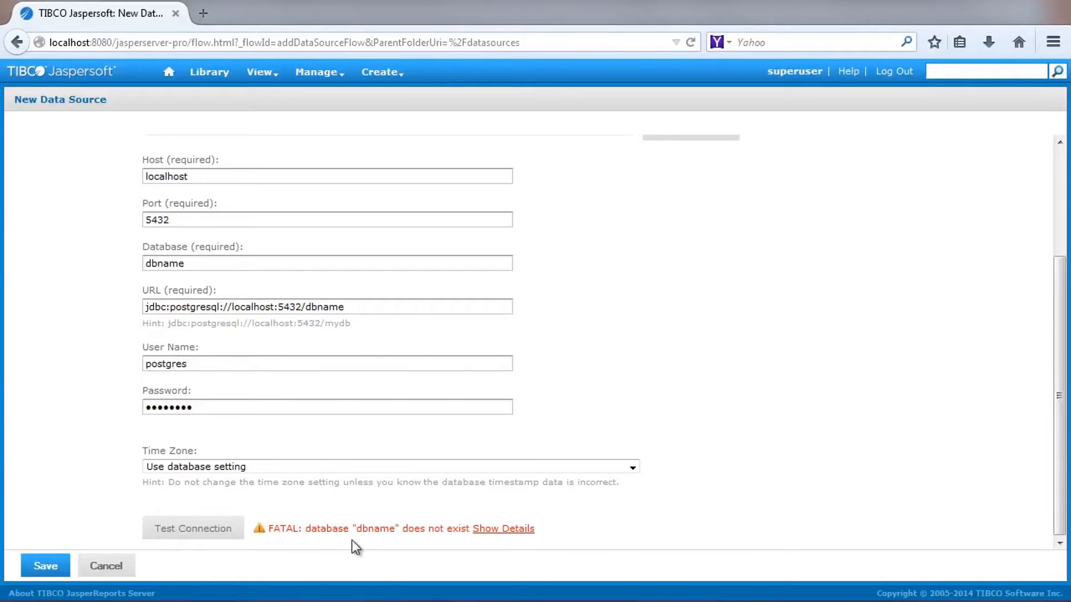
pyautogui.write('foodmart')
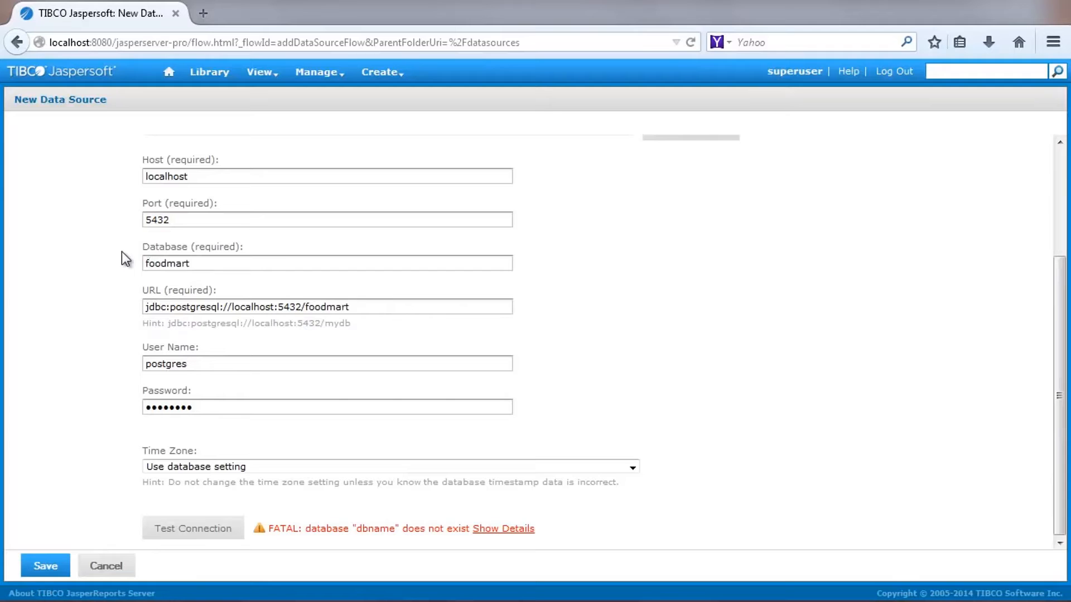
pyautogui.click(192, 528)
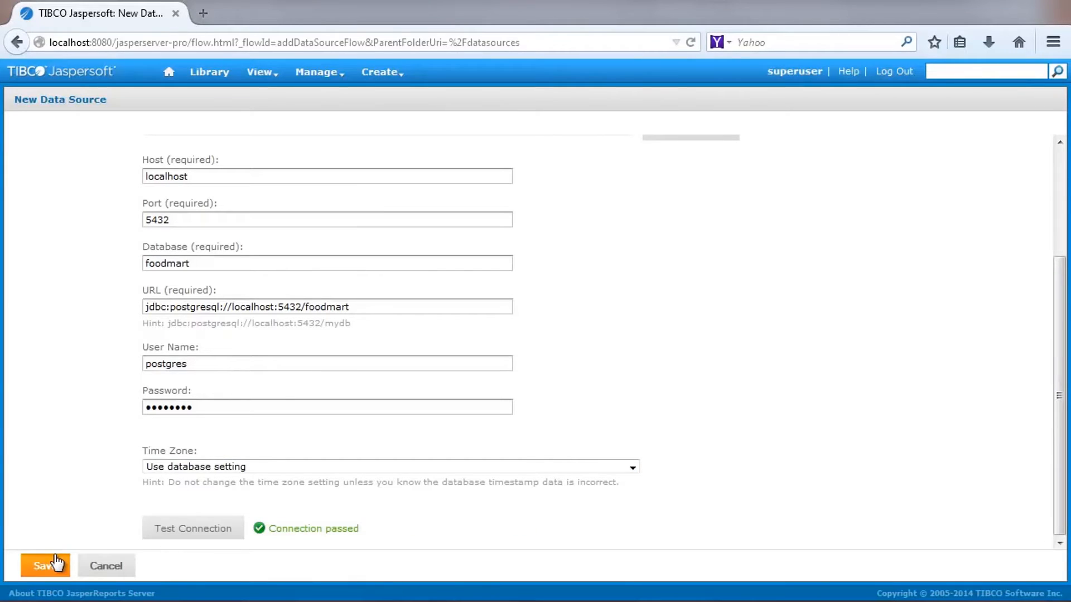
# Save the data source as A Demo into the root's Organizations folder.
pyautogui.click(45, 566)
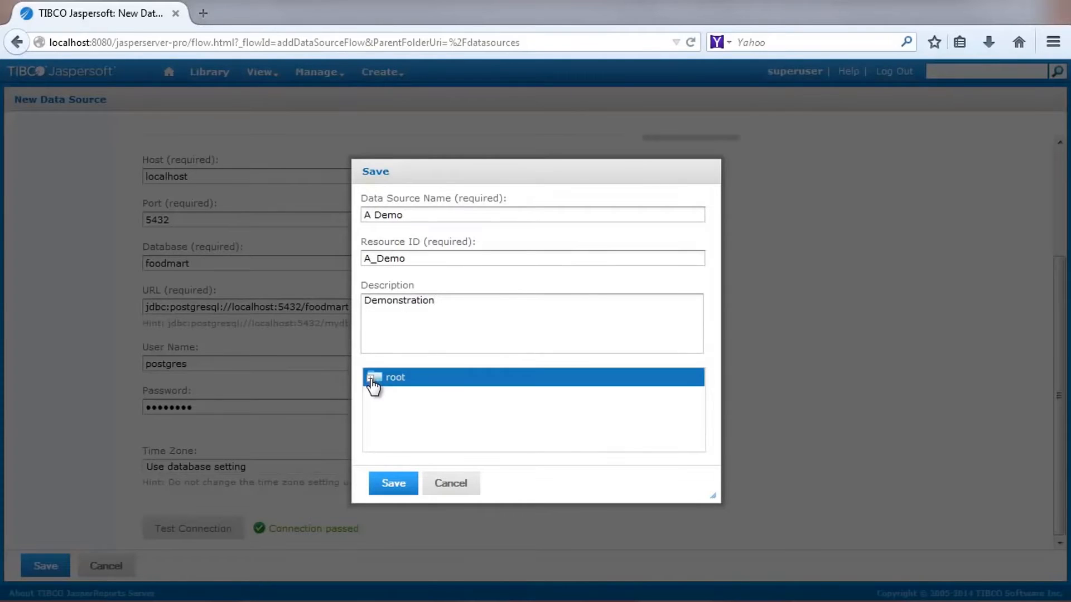
pyautogui.click(373, 377)
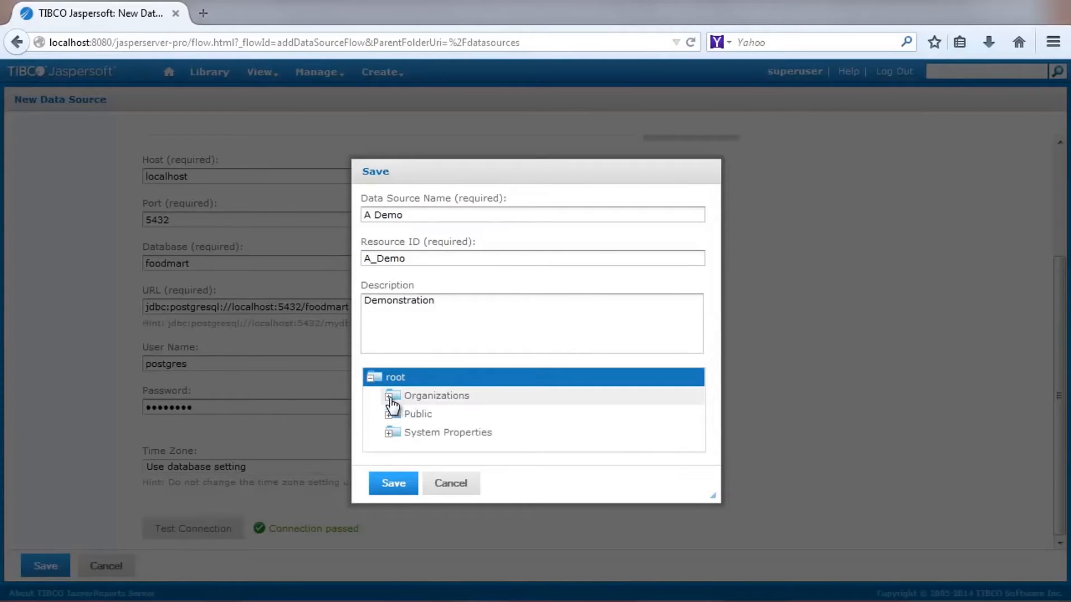
pyautogui.click(393, 396)
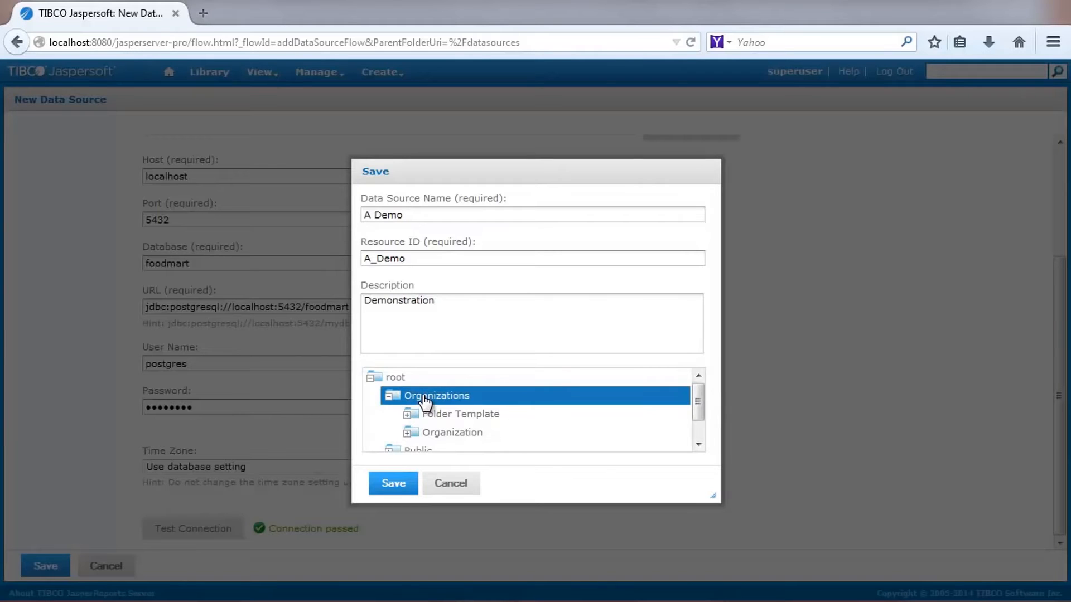
pyautogui.click(392, 483)
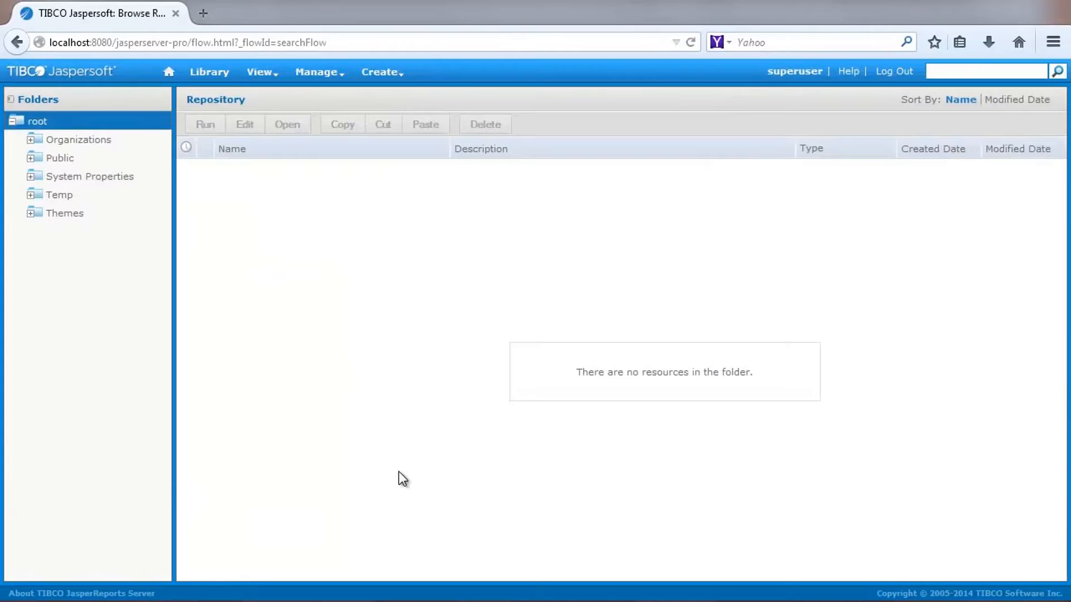
pyautogui.moveTo(79, 140)
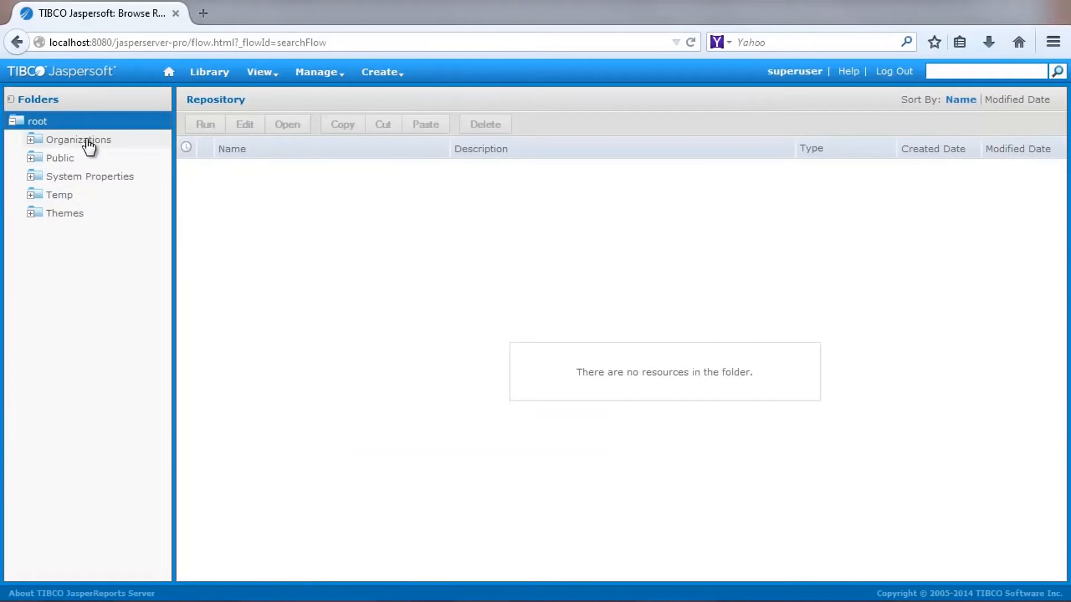
# Check A Demo appears in the Organizations folder, then return to Home.
pyautogui.click(78, 140)
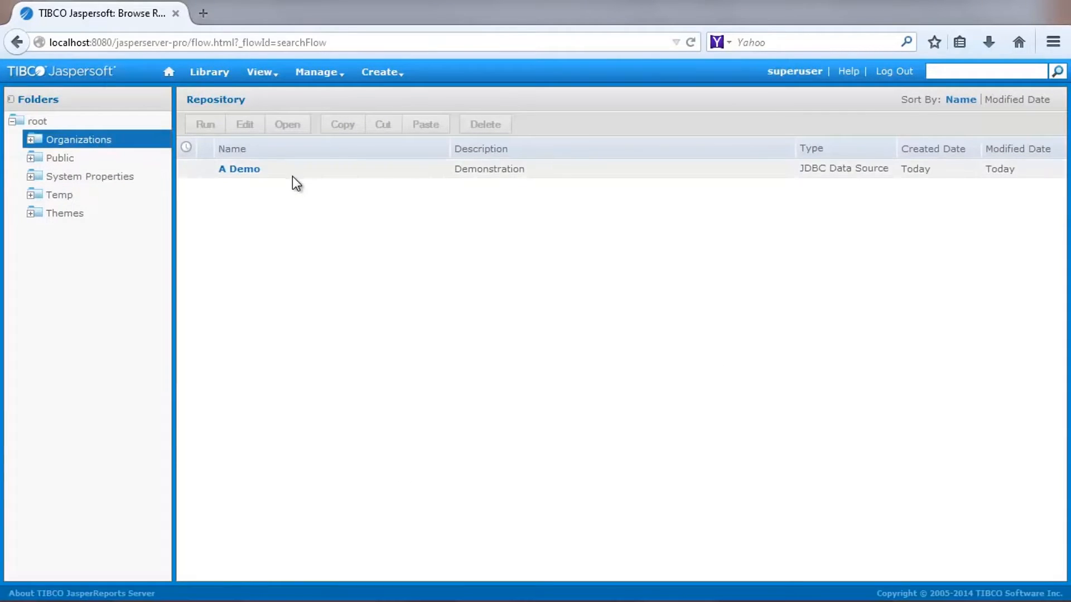
pyautogui.click(168, 72)
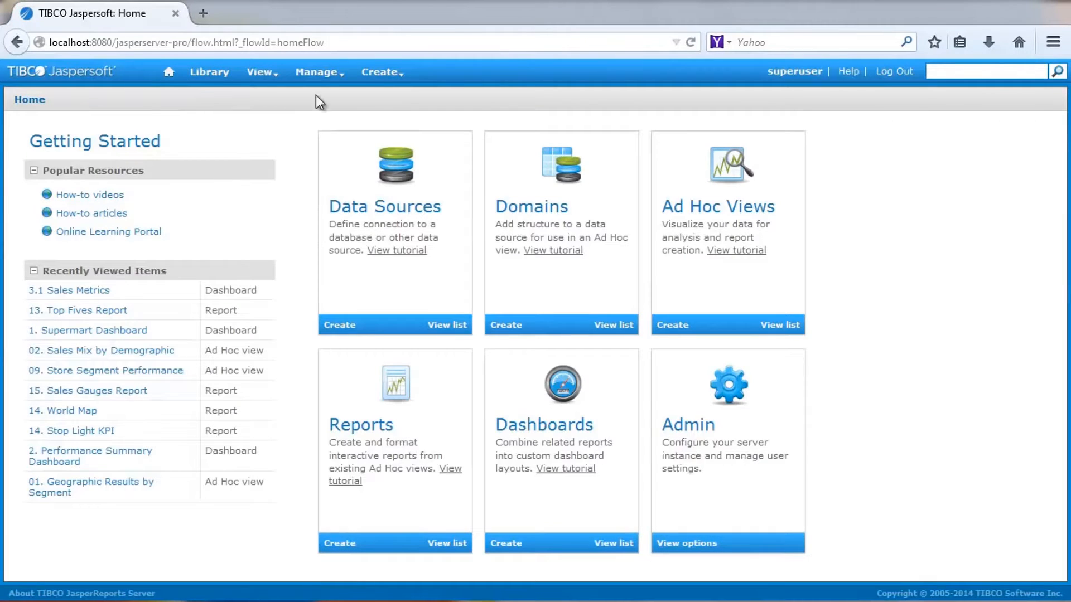
# Create a new domain with description Demonstration saved under /organizations.
pyautogui.click(381, 72)
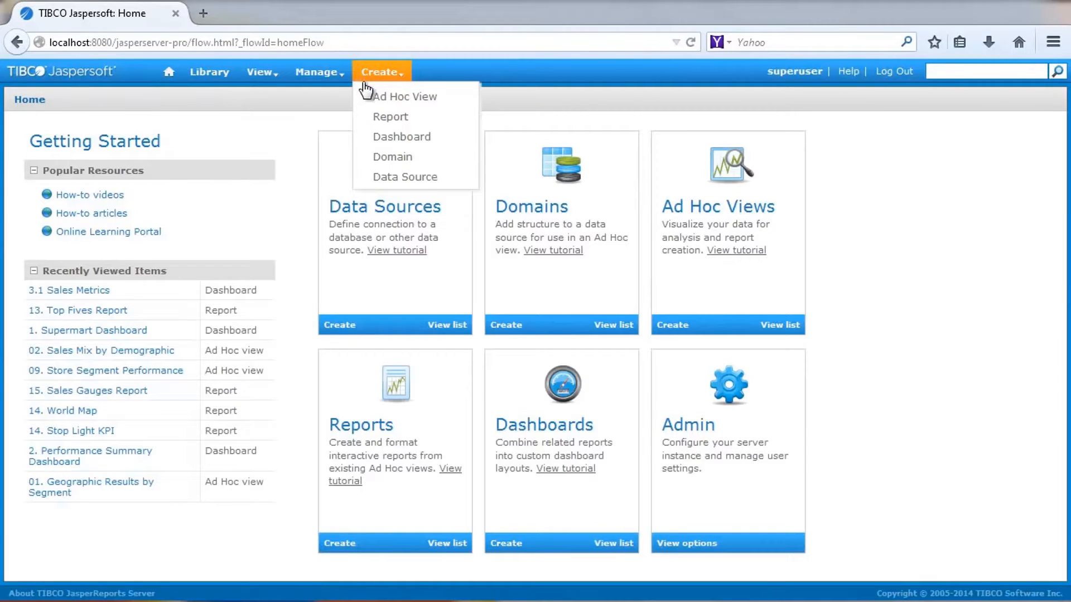
pyautogui.click(392, 156)
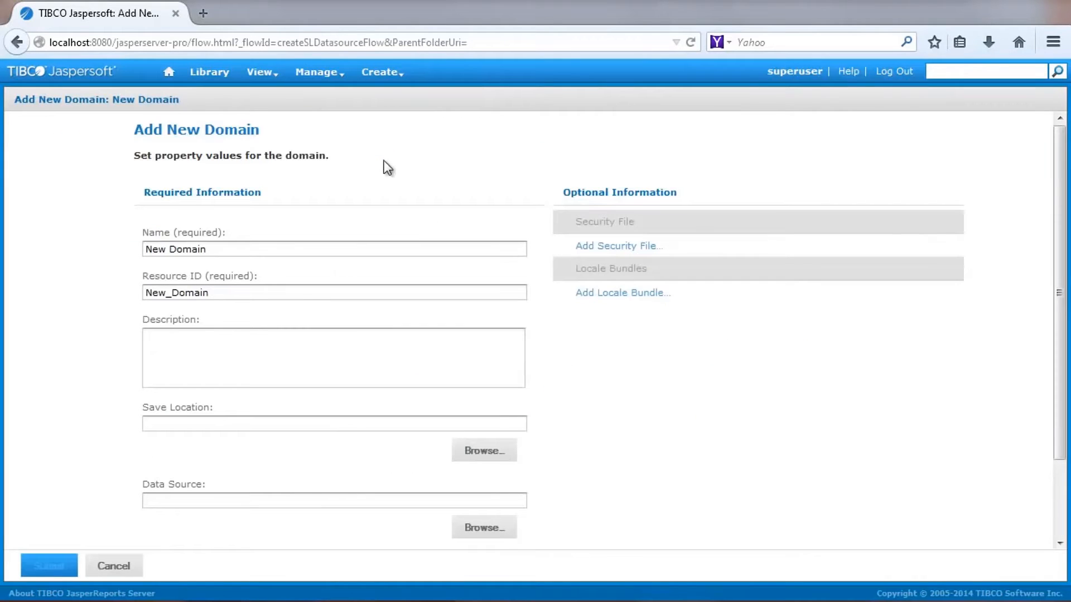
pyautogui.write('Demonstration')
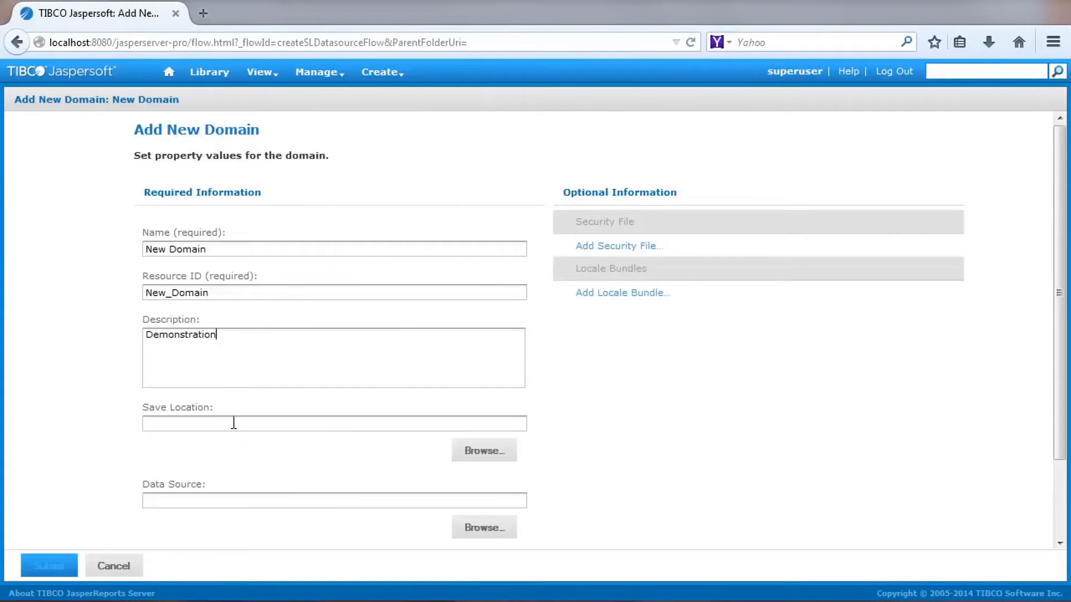
pyautogui.click(483, 450)
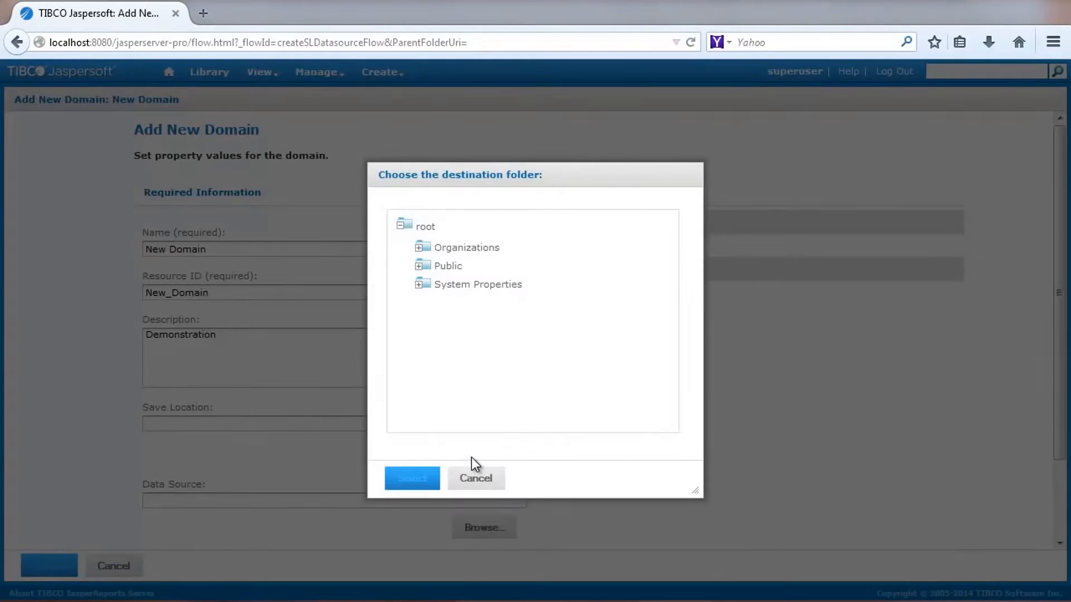
pyautogui.click(411, 477)
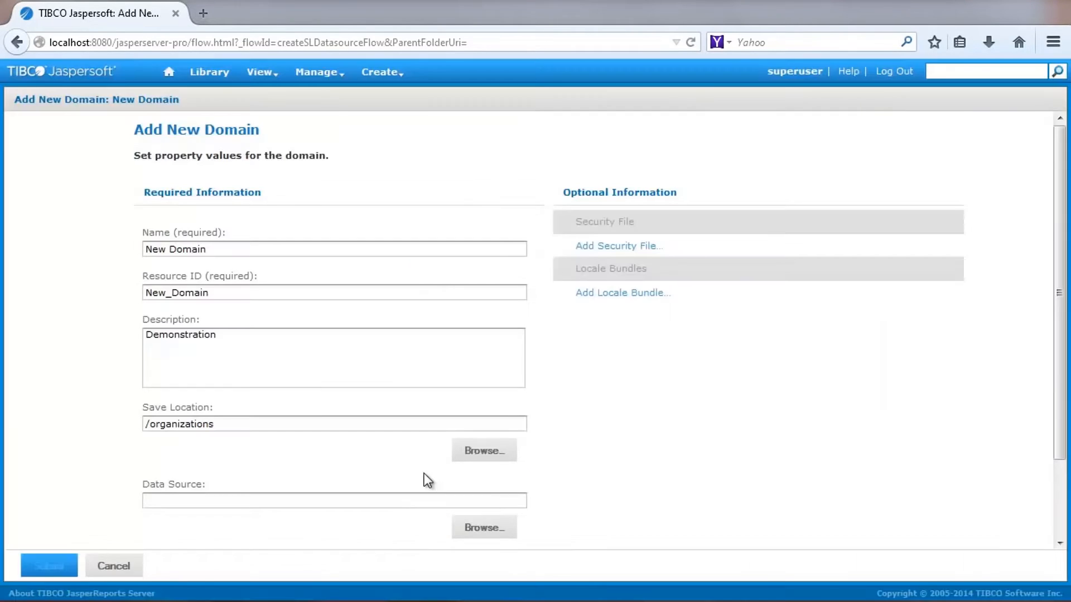
# Choose the A_Demo data source under Organizations and reach the Create with Domain Designer option.
pyautogui.click(484, 528)
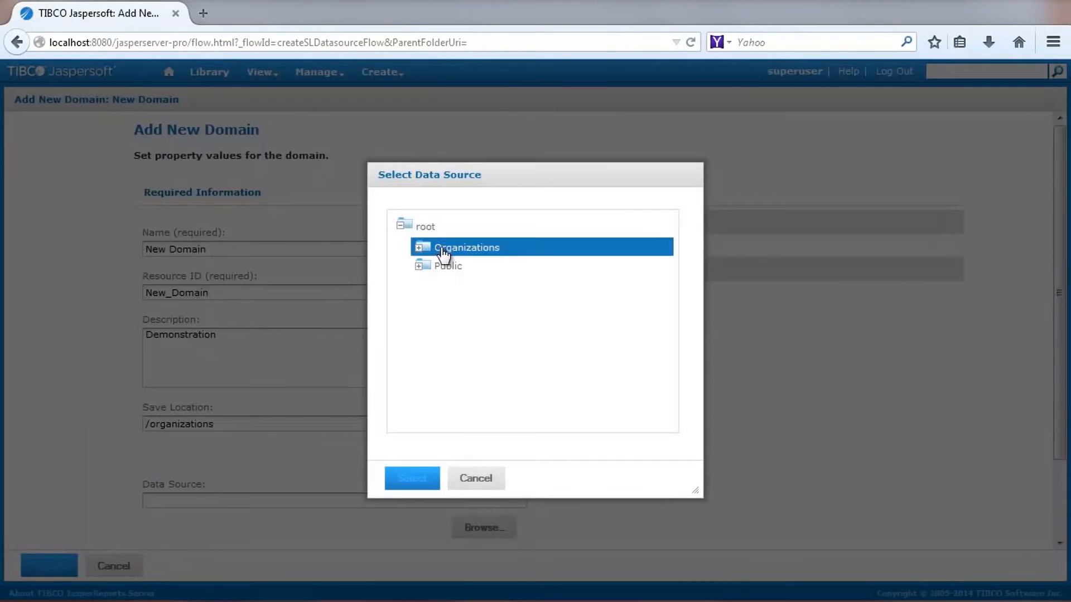
pyautogui.click(421, 247)
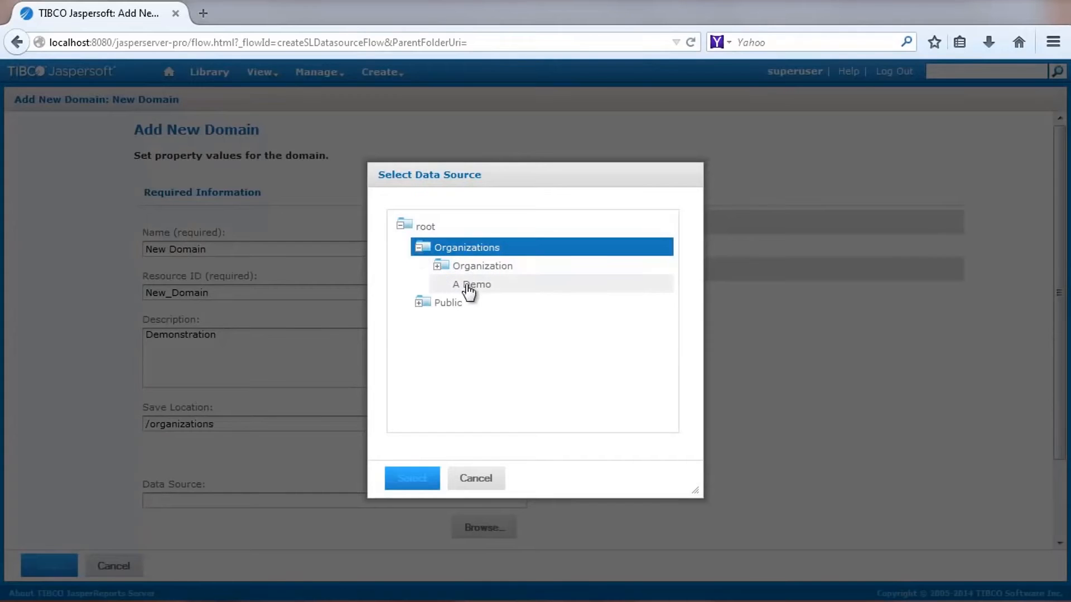
pyautogui.click(411, 478)
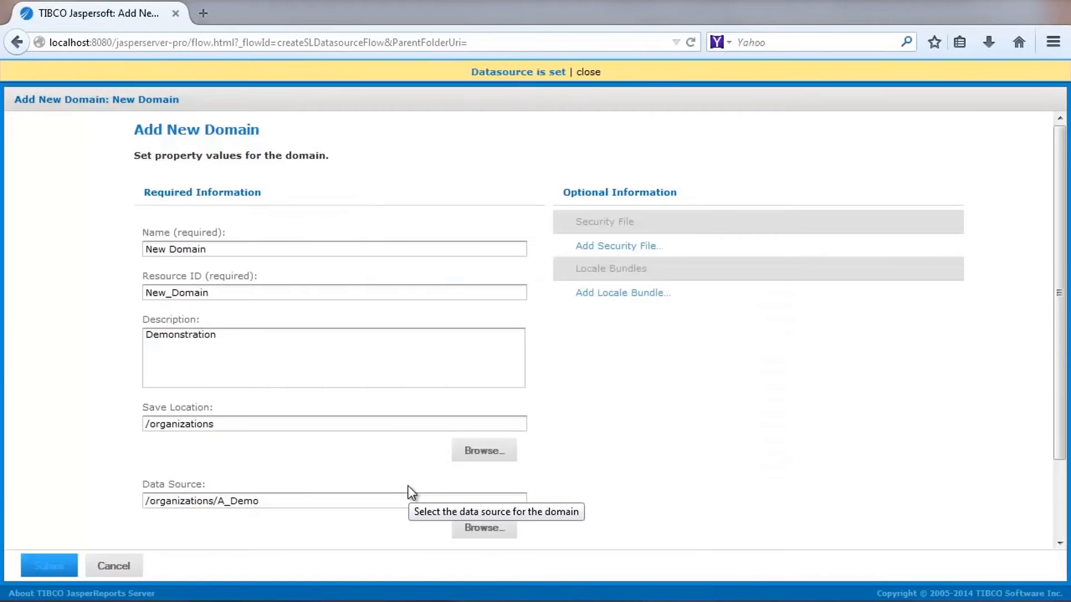
pyautogui.scroll(-3)
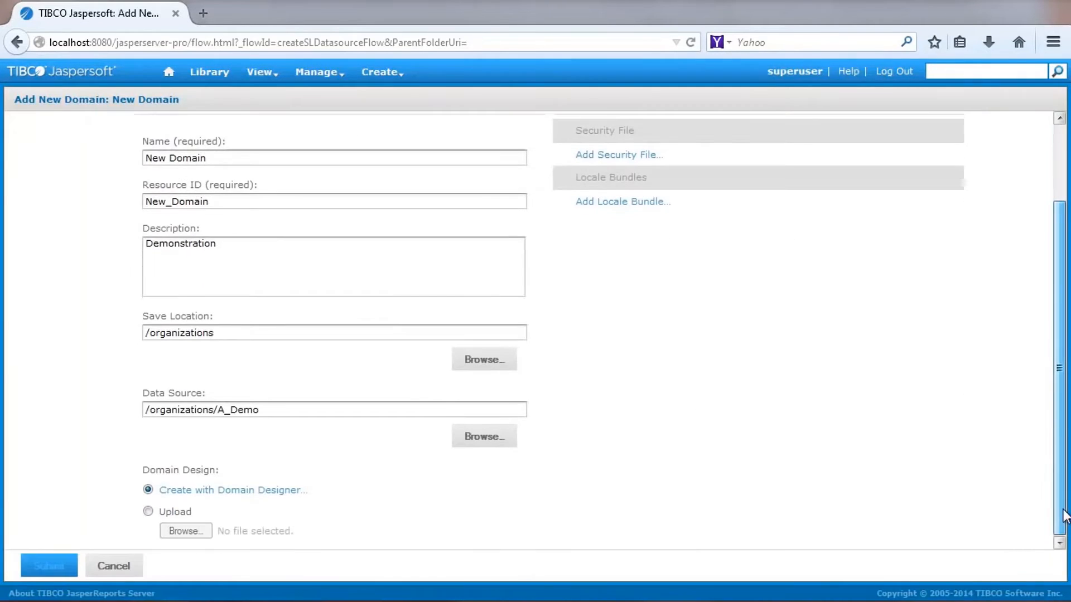
# Submit into the Domain Designer on the public schema and add public_sales_fact_1998 to Selected Tables, showing its columns.
pyautogui.click(48, 565)
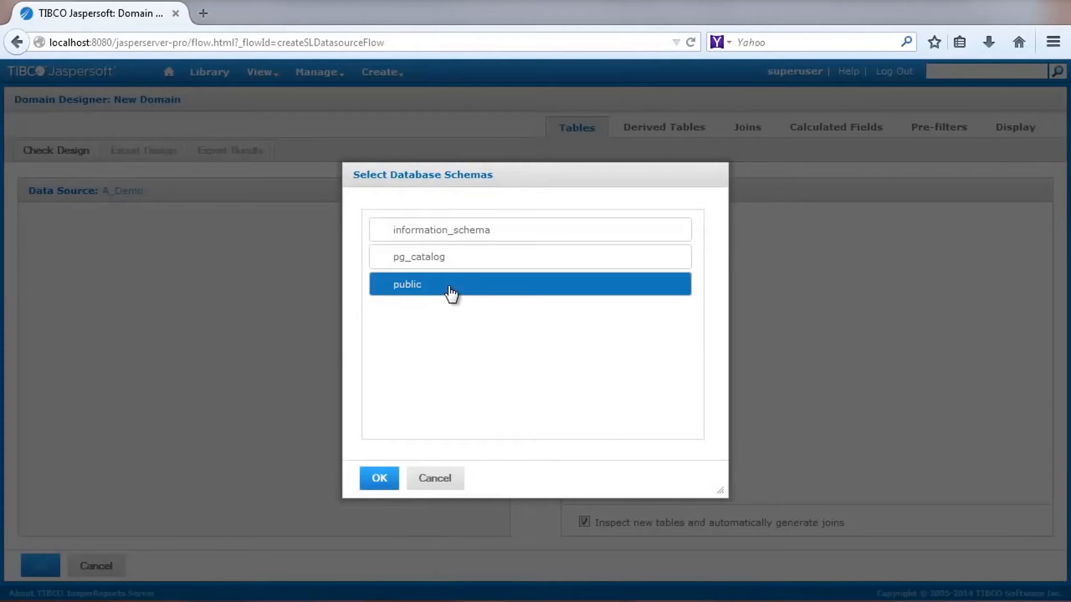
pyautogui.click(379, 478)
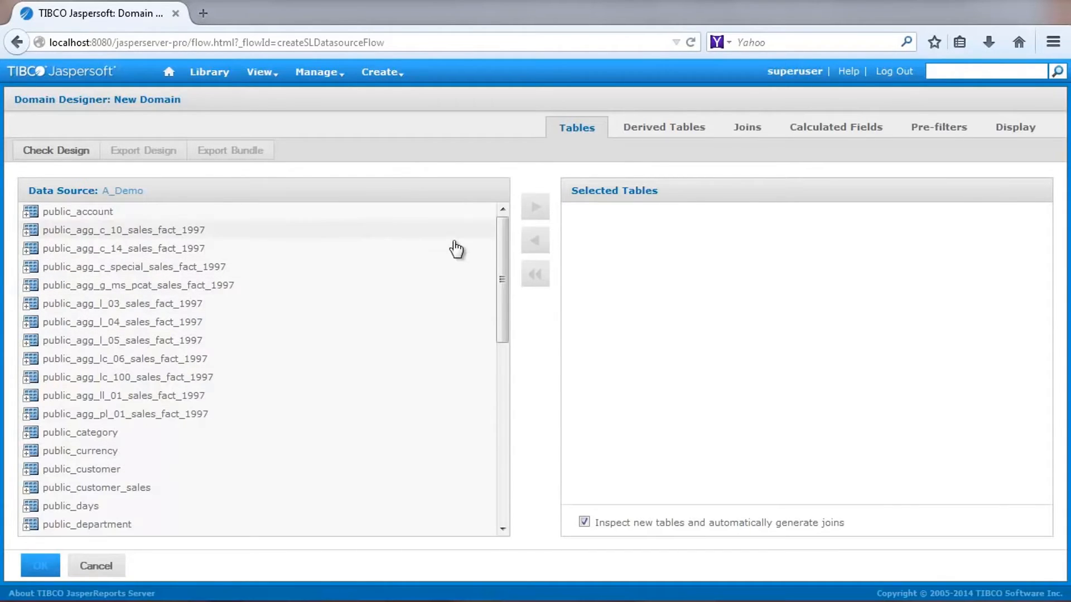
pyautogui.scroll(-3)
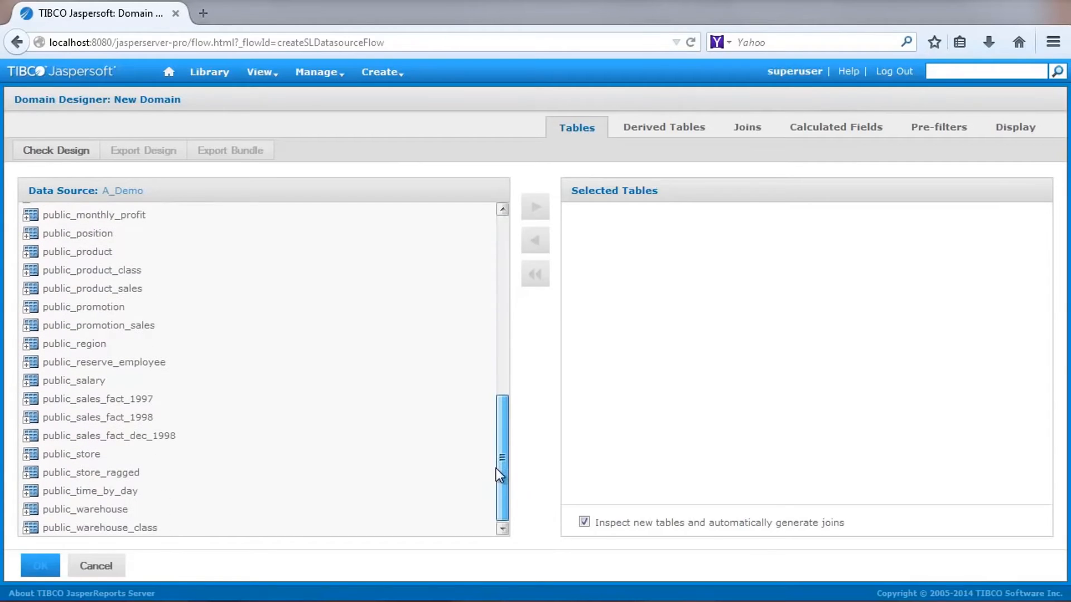
pyautogui.click(97, 417)
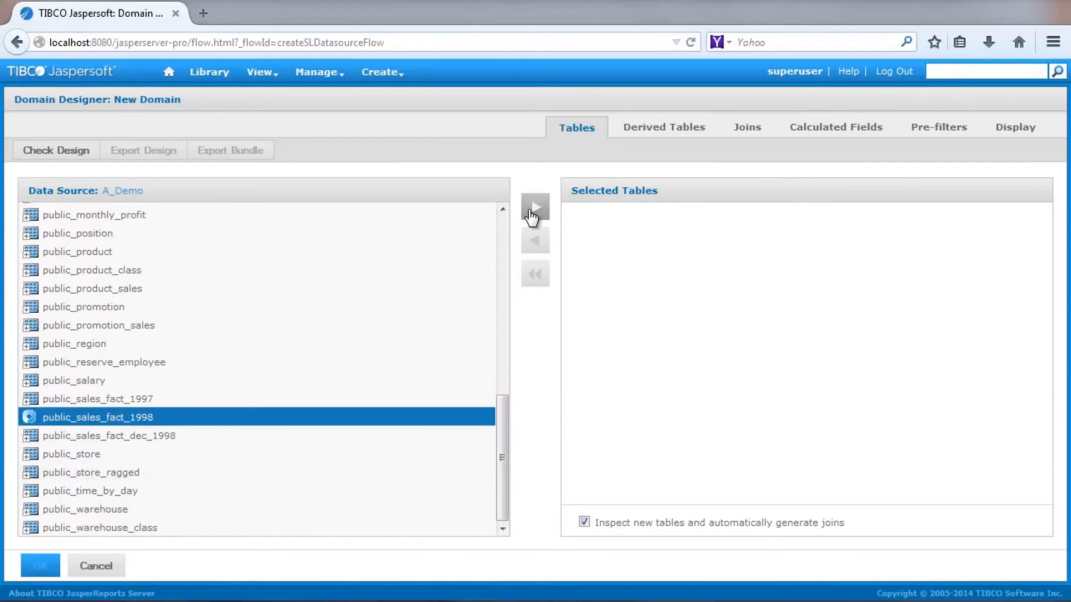
pyautogui.click(535, 207)
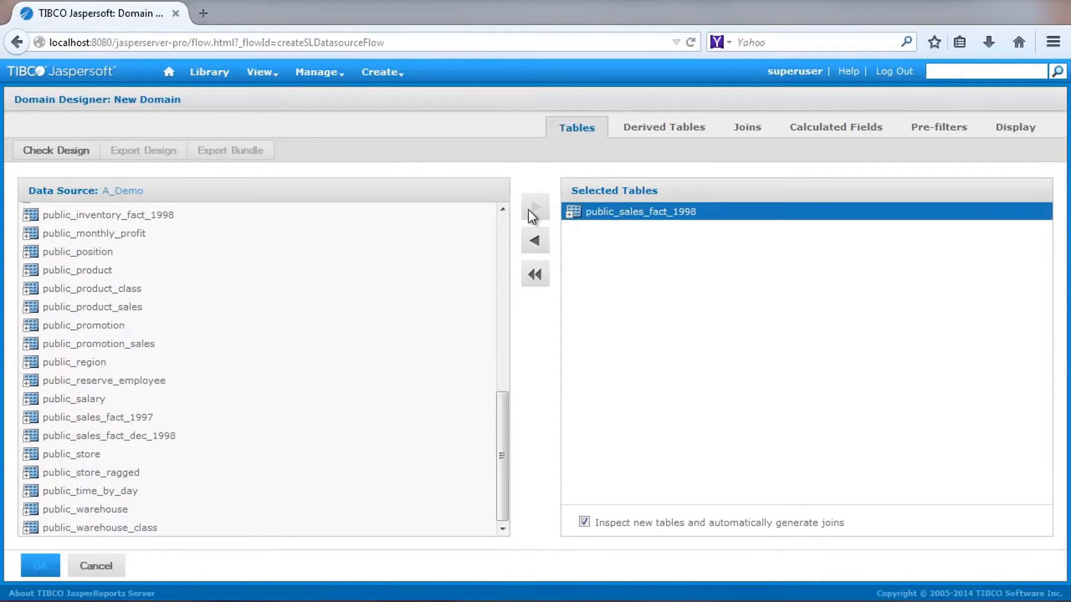
pyautogui.click(640, 211)
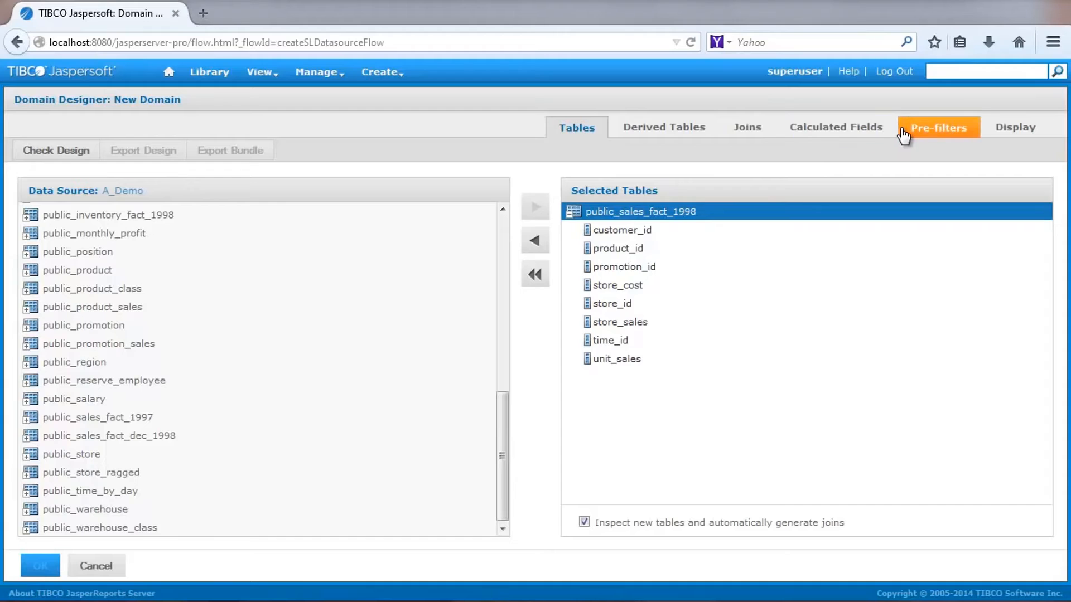
# On Display, add the sales fact table to Sets and Items and remove promotion_id and time_id.
pyautogui.click(1014, 127)
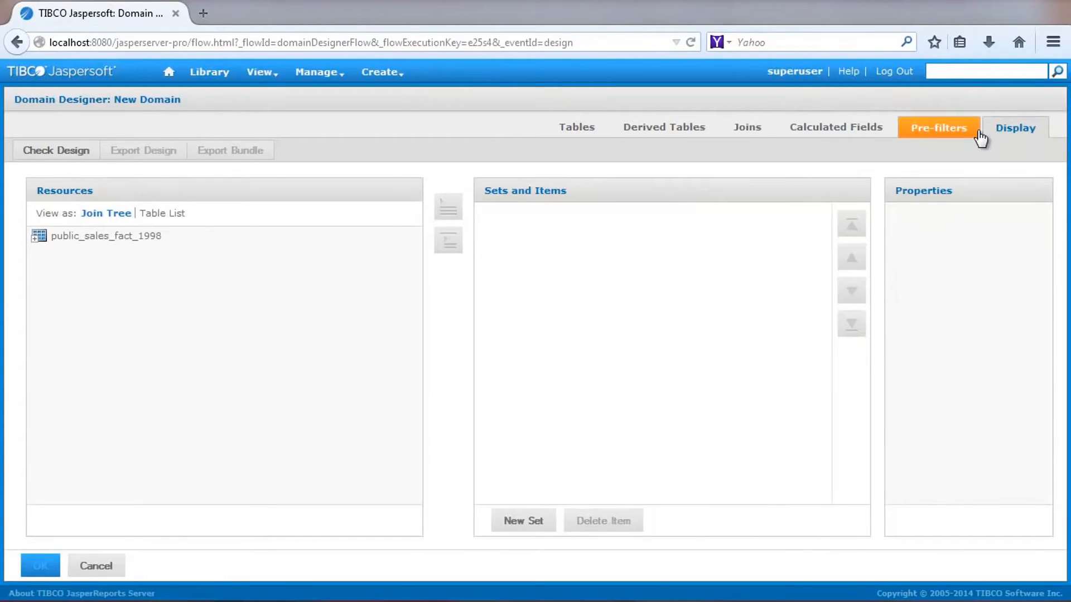
pyautogui.click(105, 236)
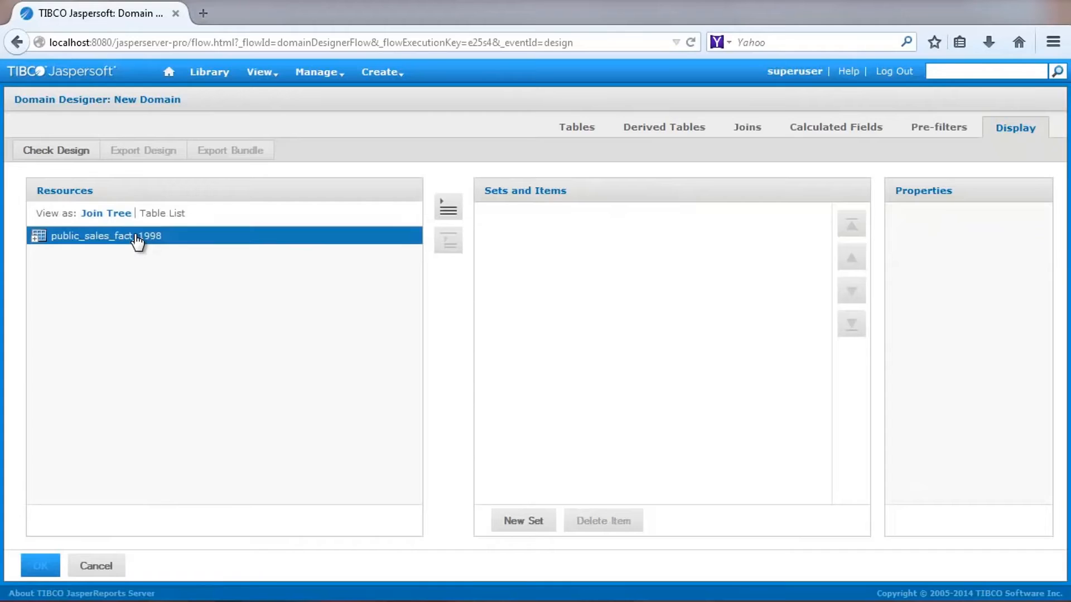
pyautogui.click(448, 207)
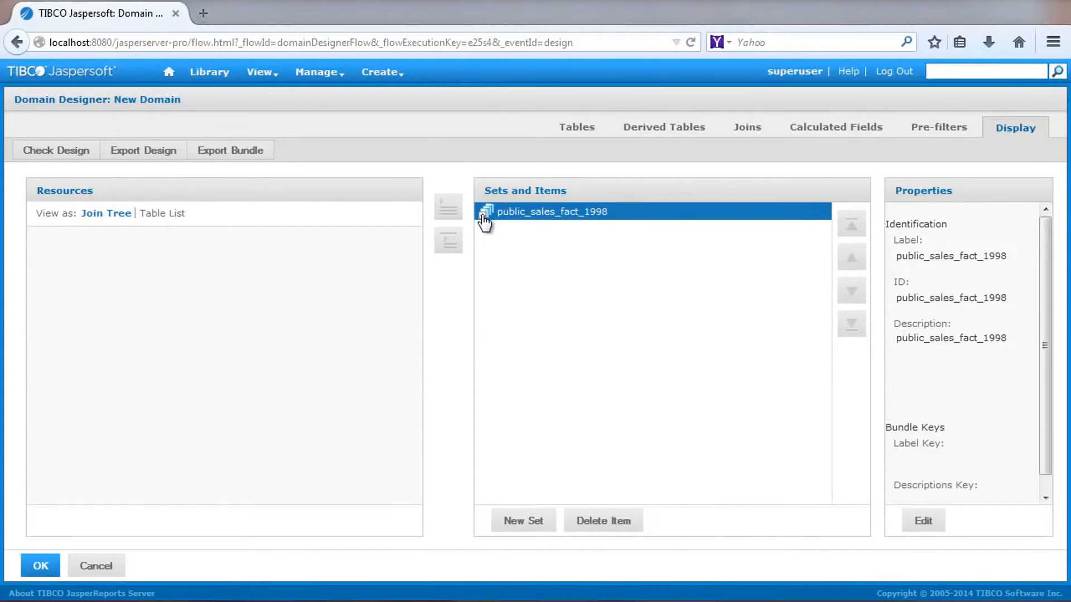
pyautogui.click(486, 211)
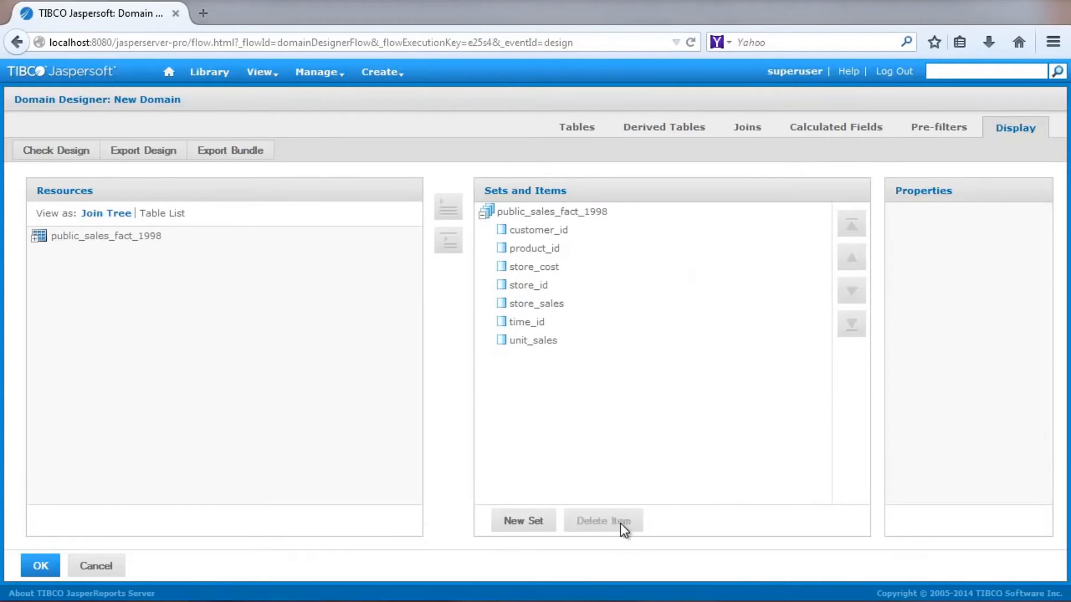
pyautogui.click(106, 236)
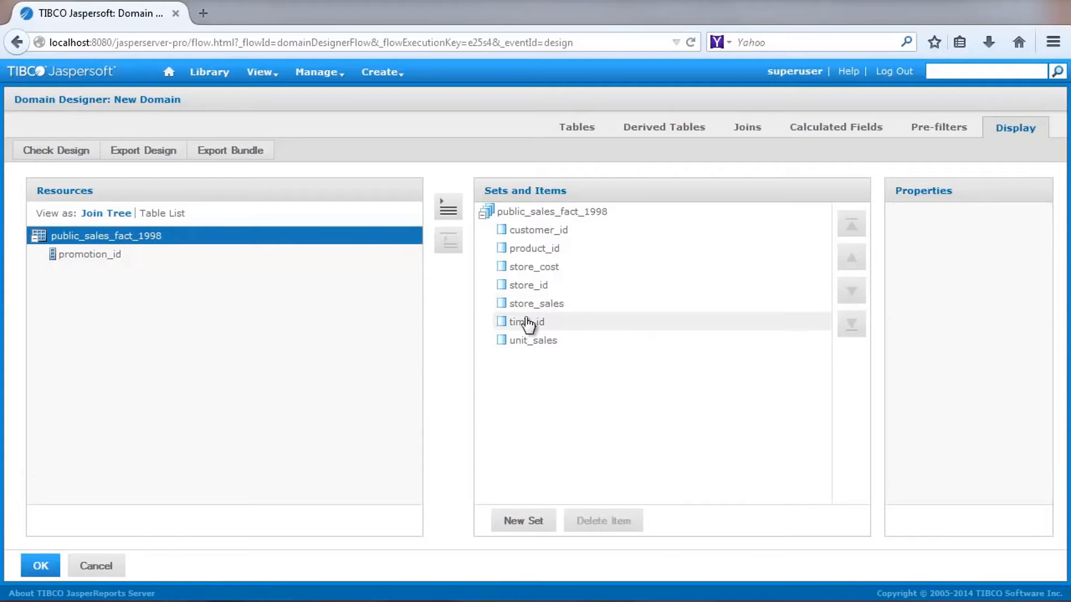
pyautogui.click(448, 241)
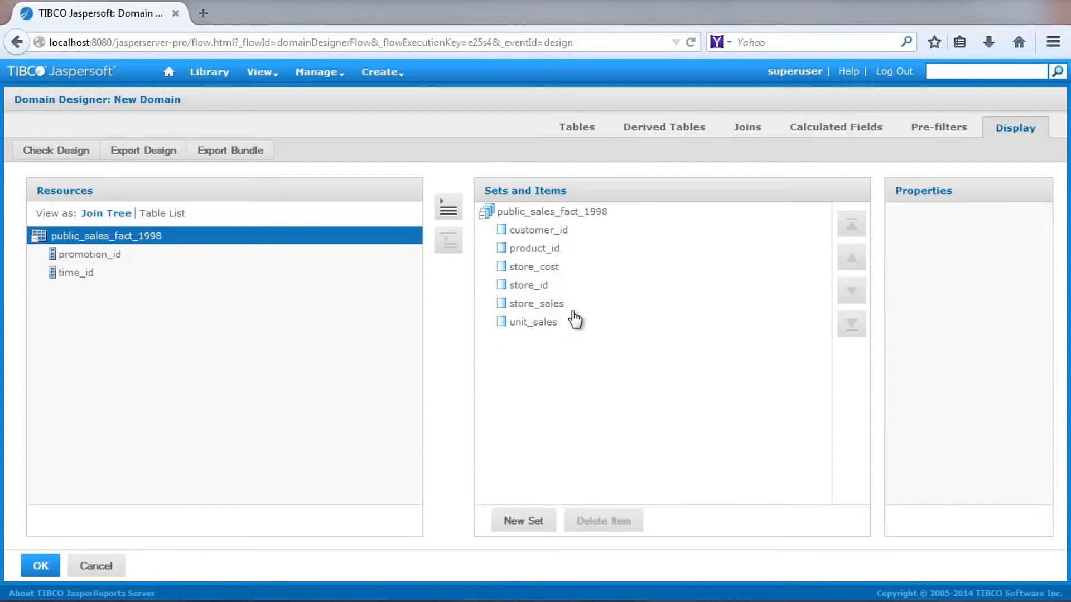
# Edit the set's properties and change its Label to Sales.
pyautogui.click(551, 211)
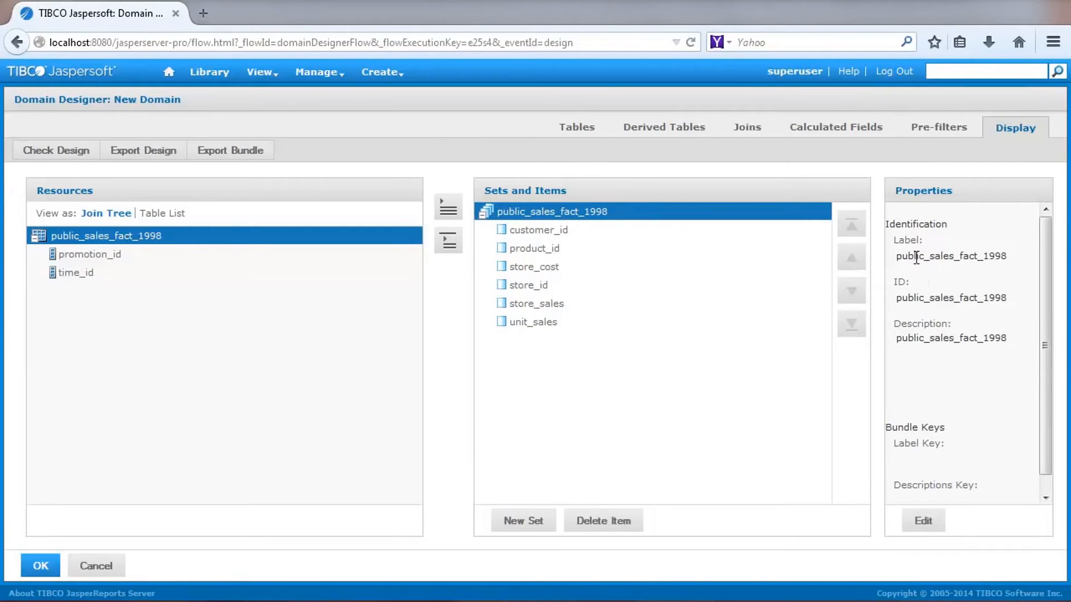
pyautogui.click(922, 521)
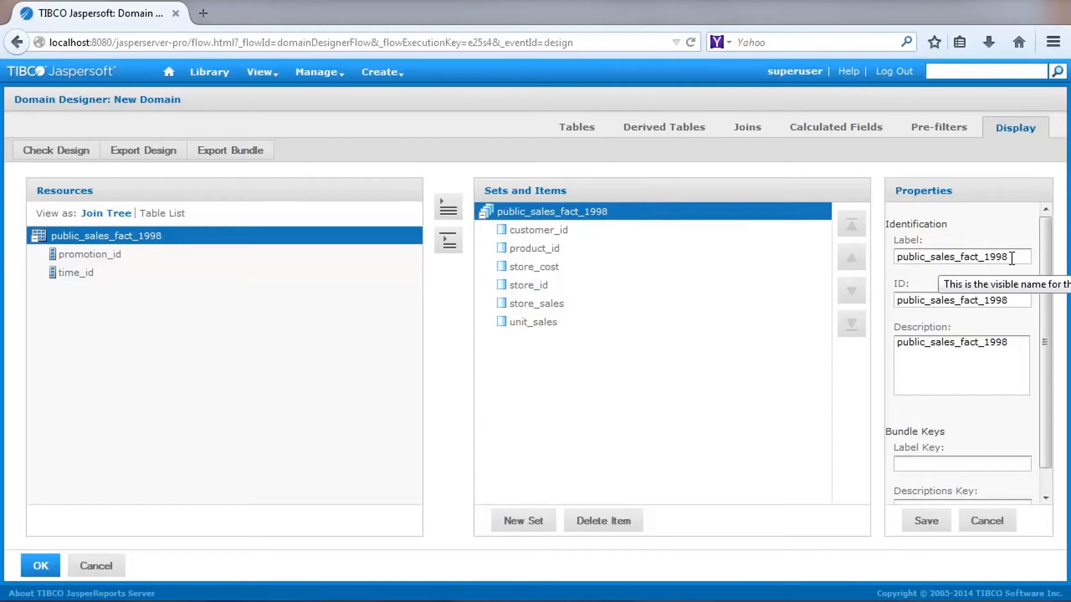
pyautogui.tripleClick(961, 257)
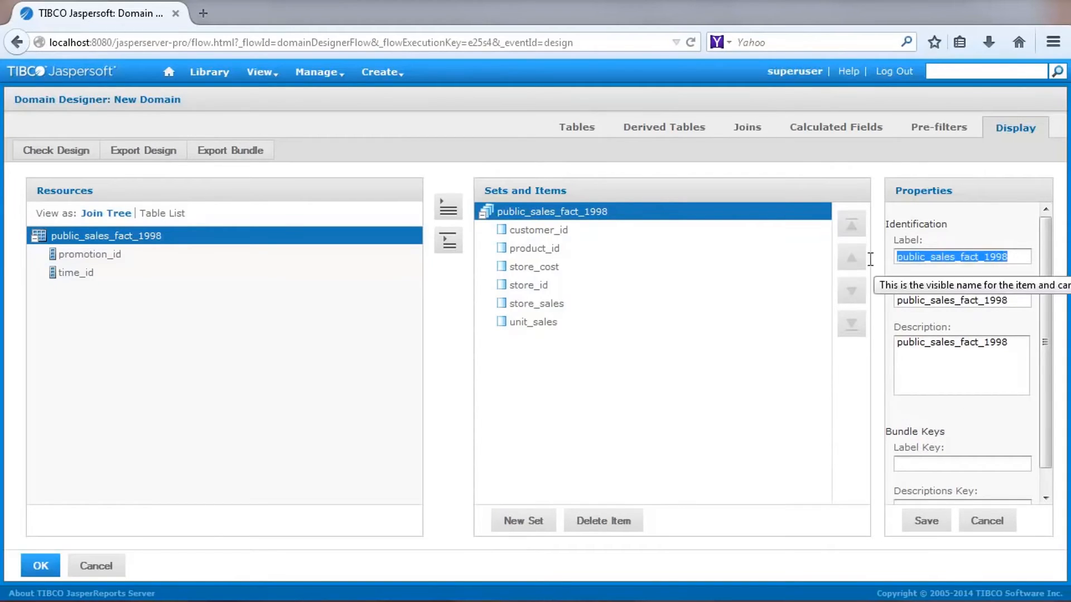
pyautogui.moveTo(881, 273)
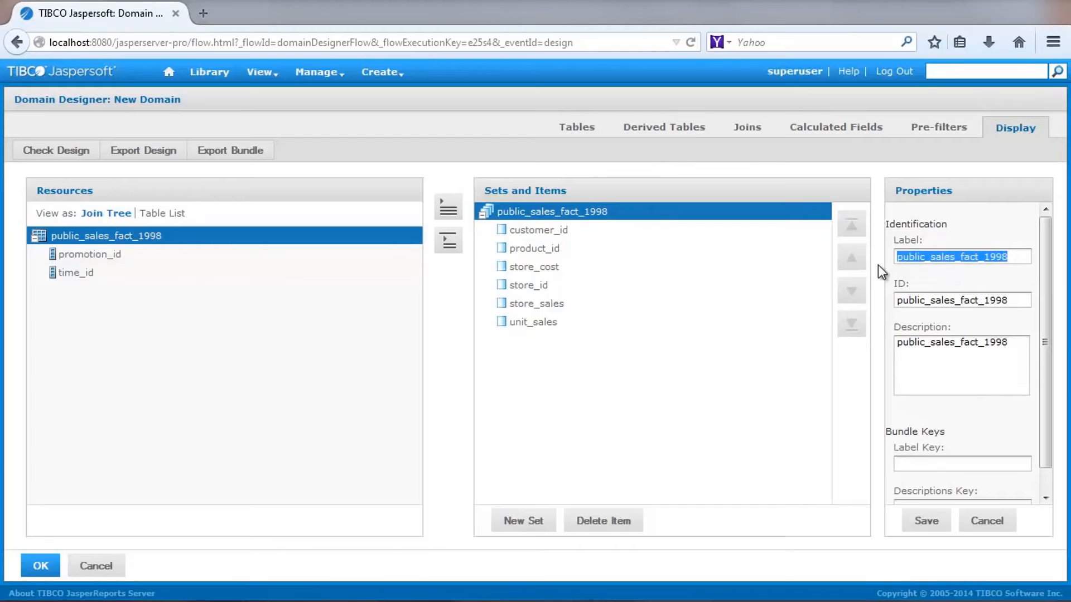
pyautogui.write('Sales')
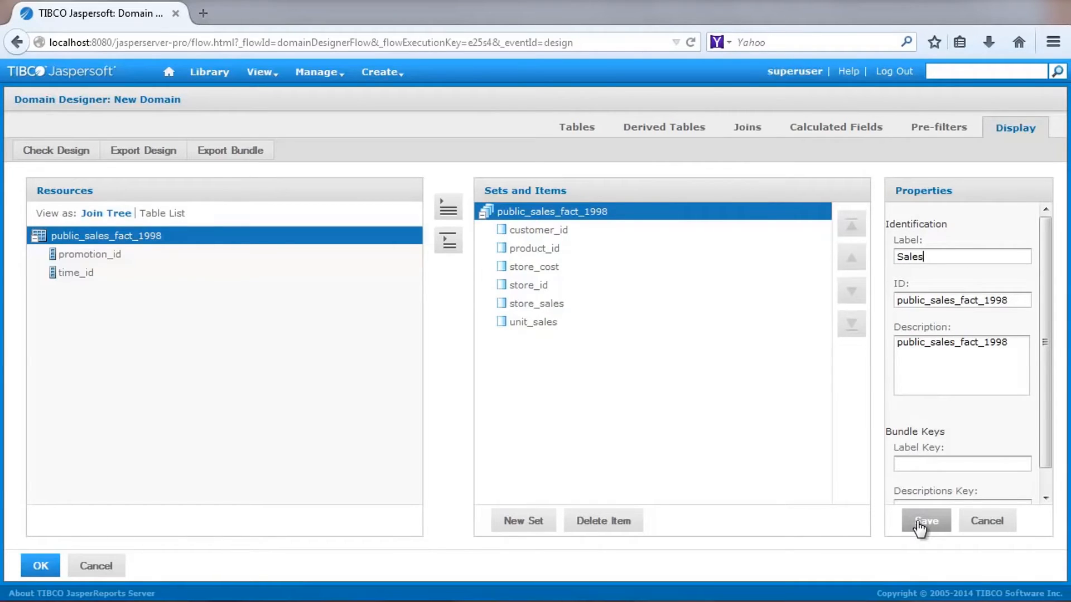
# Make customer_id a dimension summarized with CountDistinct.
pyautogui.click(539, 229)
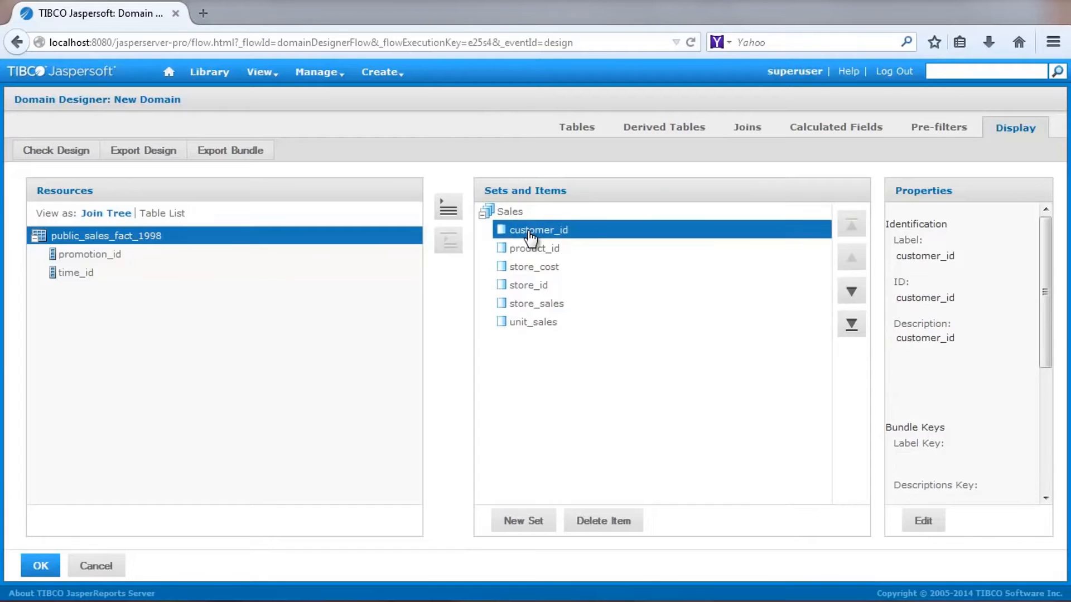
pyautogui.scroll(-3)
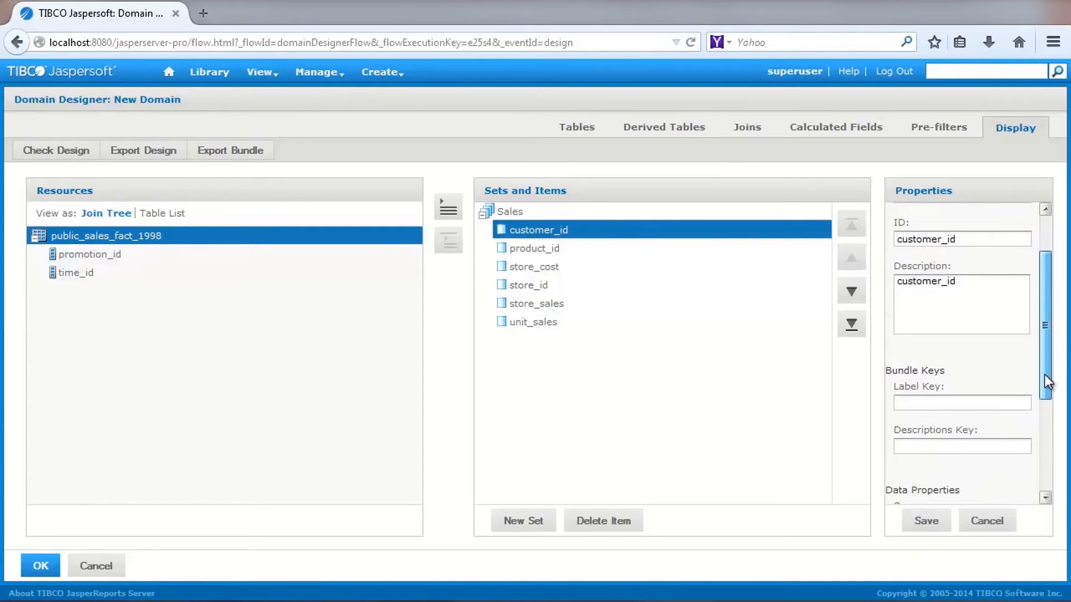
pyautogui.scroll(-3)
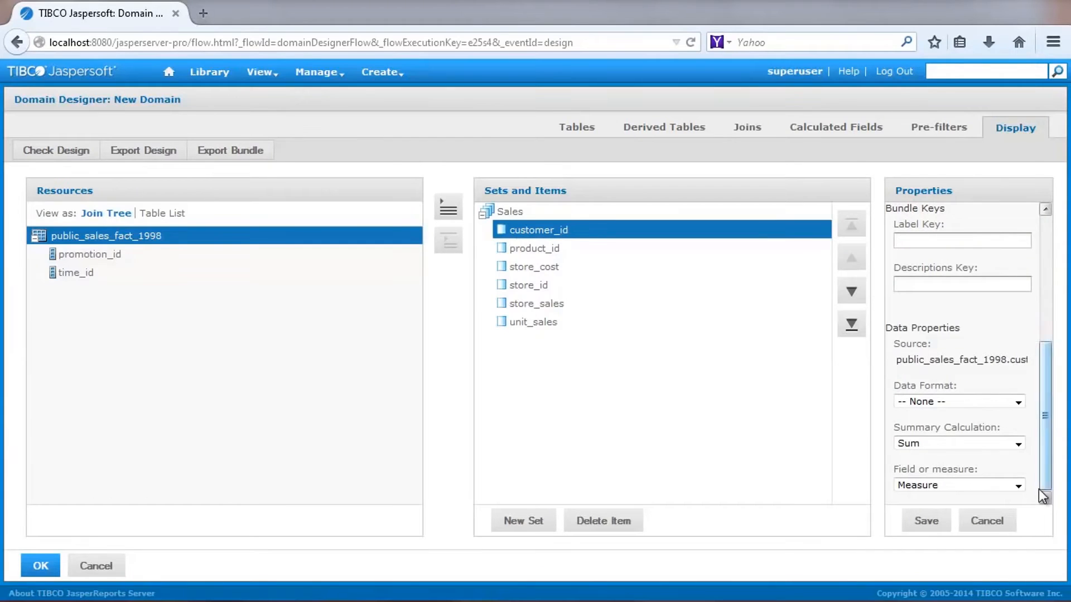
pyautogui.click(1018, 484)
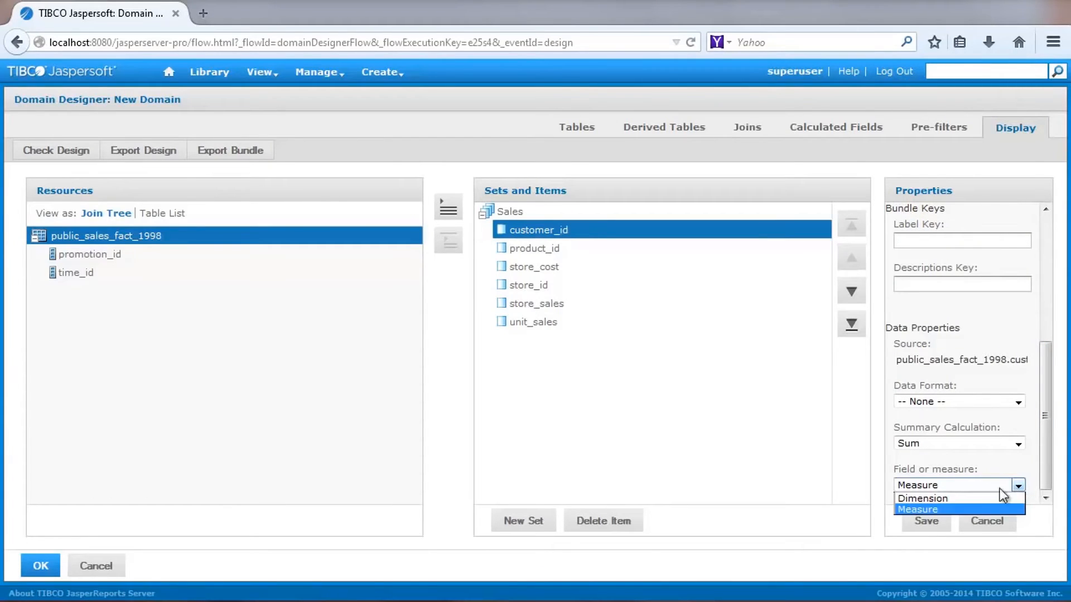
pyautogui.click(923, 498)
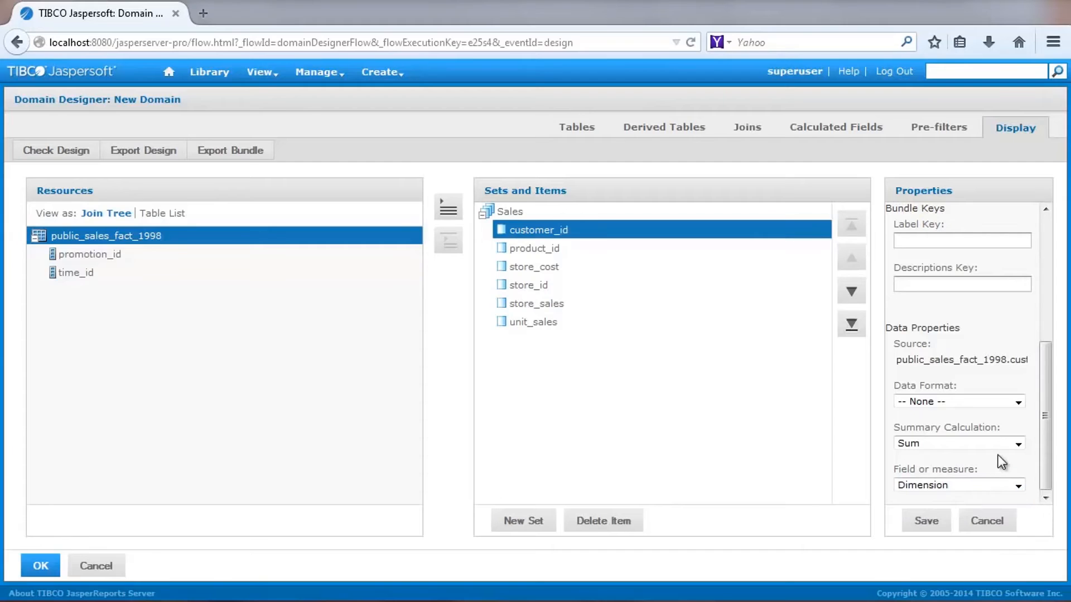
pyautogui.click(1017, 443)
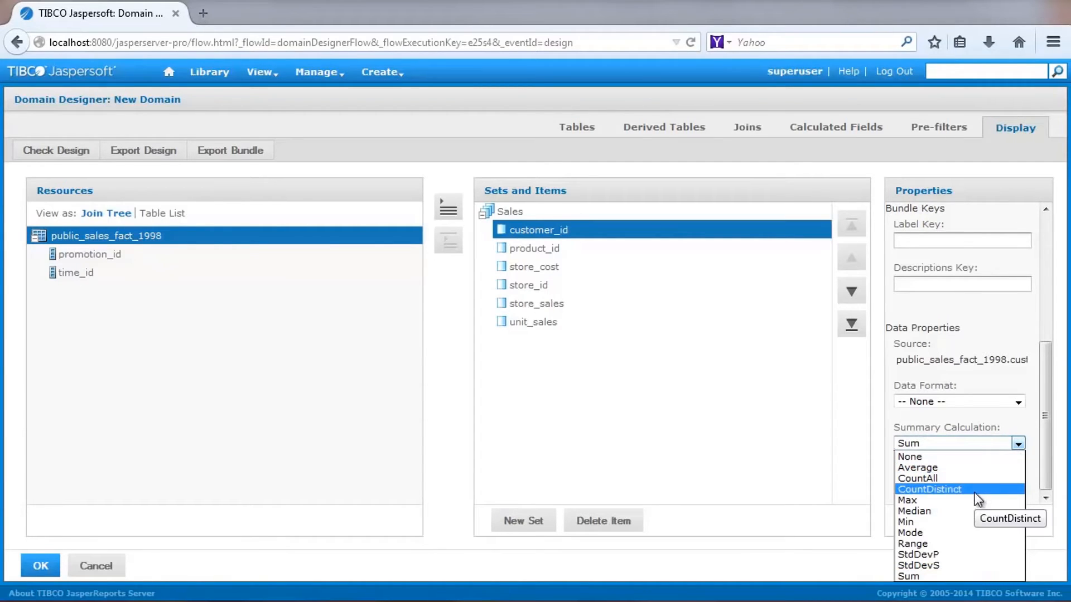
pyautogui.click(928, 489)
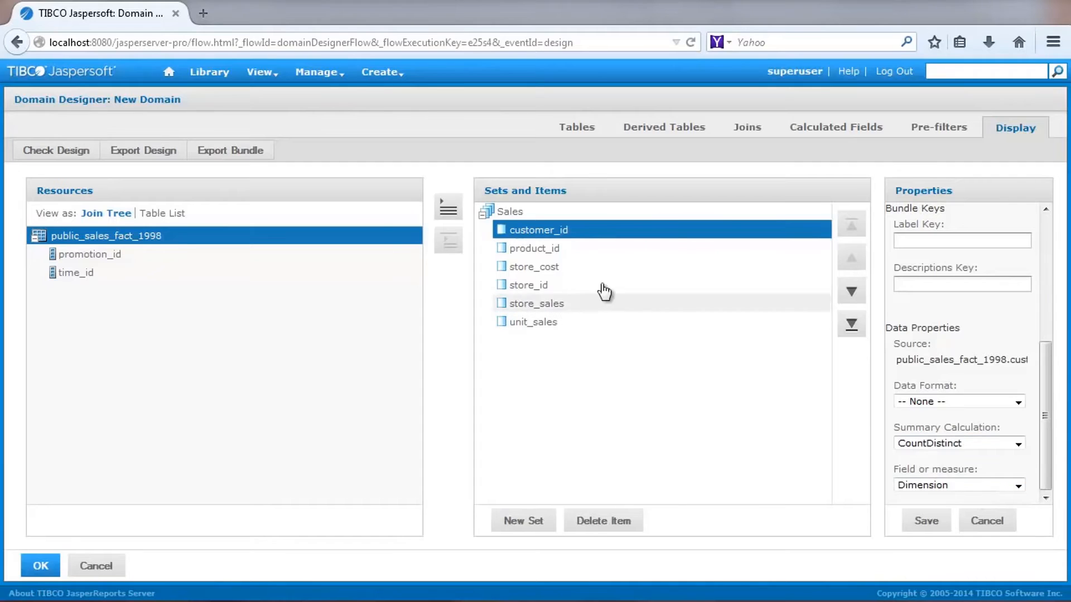
# Set product_id and store_id to CountDistinct summaries, then select store_id's next field for editing.
pyautogui.click(537, 247)
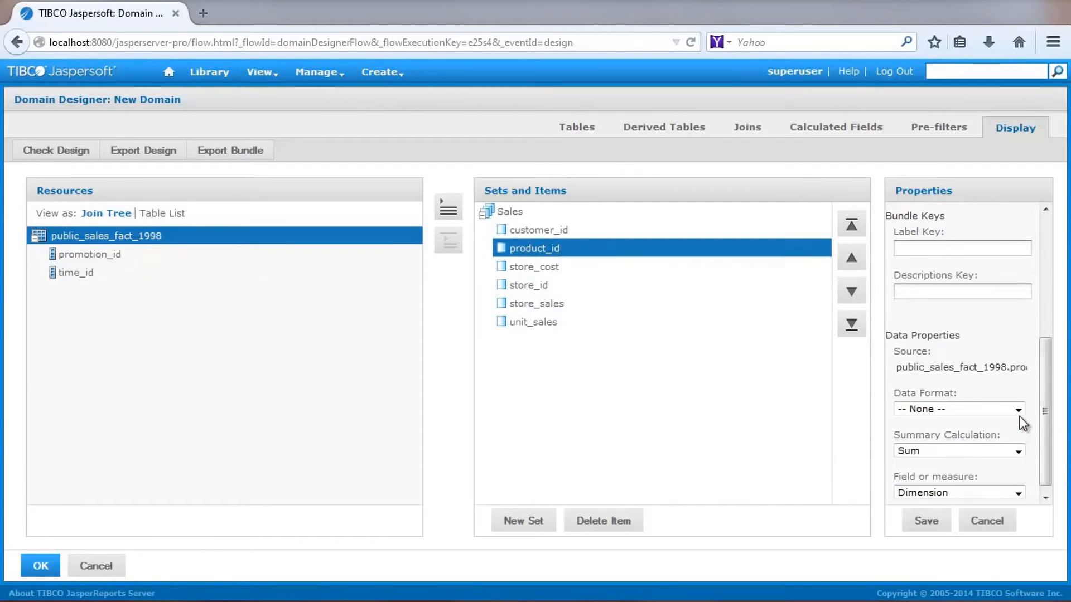
pyautogui.click(1018, 451)
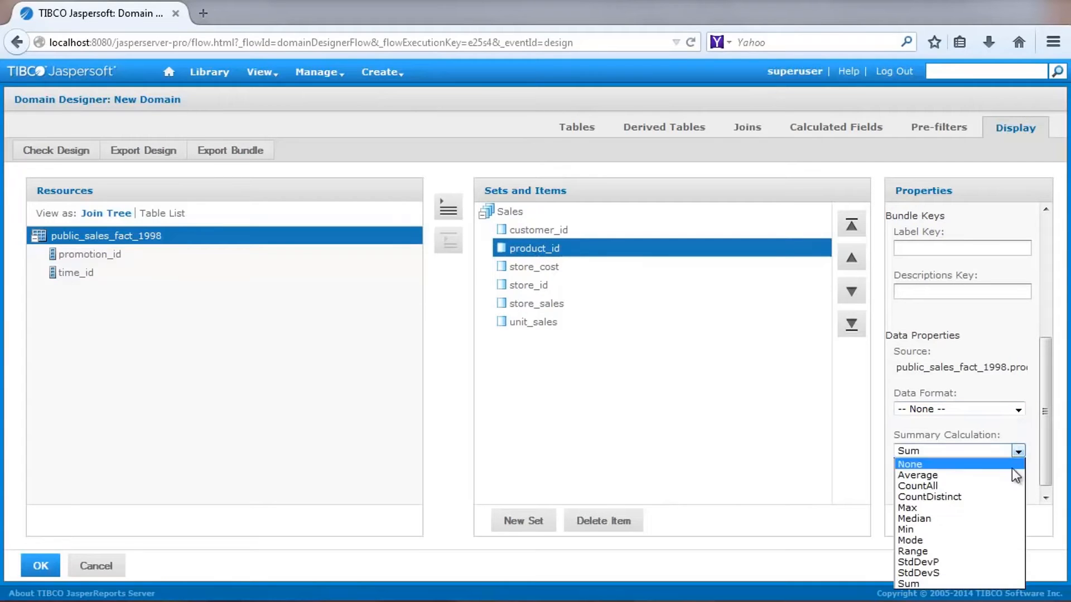
pyautogui.click(929, 497)
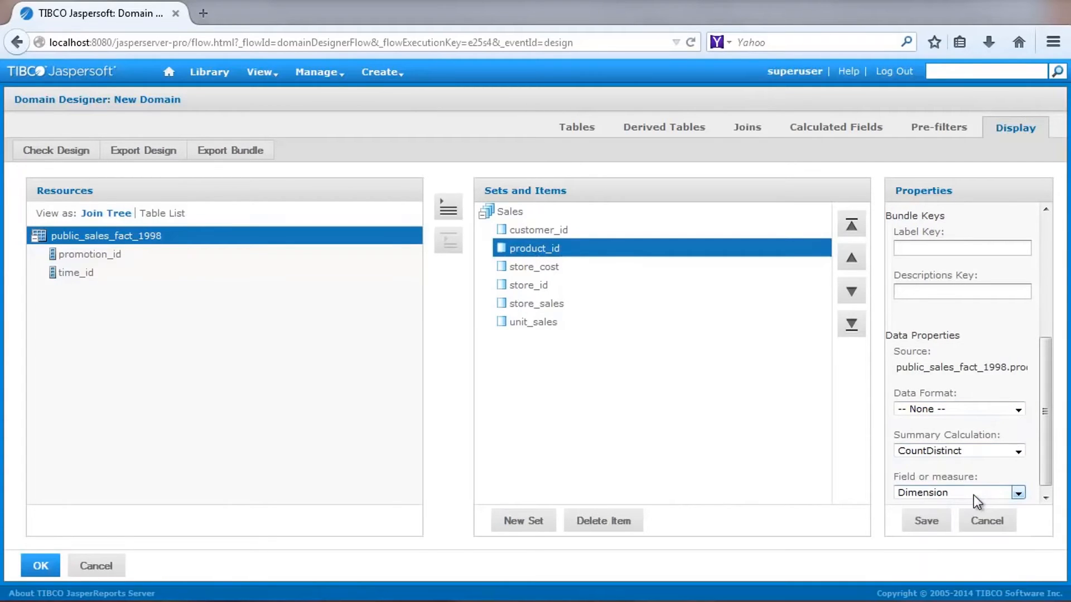
pyautogui.click(528, 285)
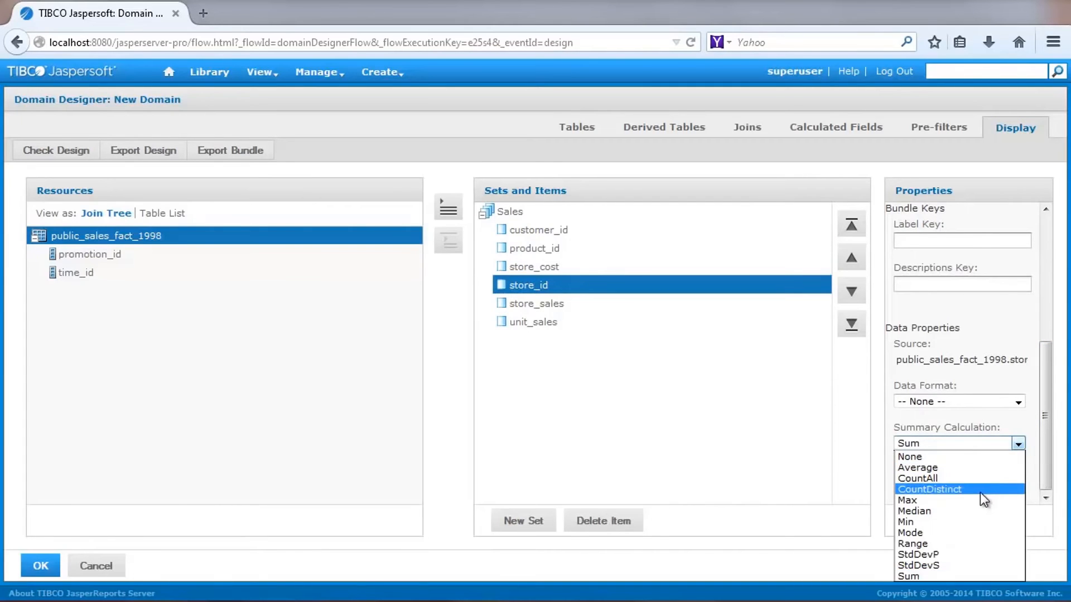
pyautogui.click(929, 489)
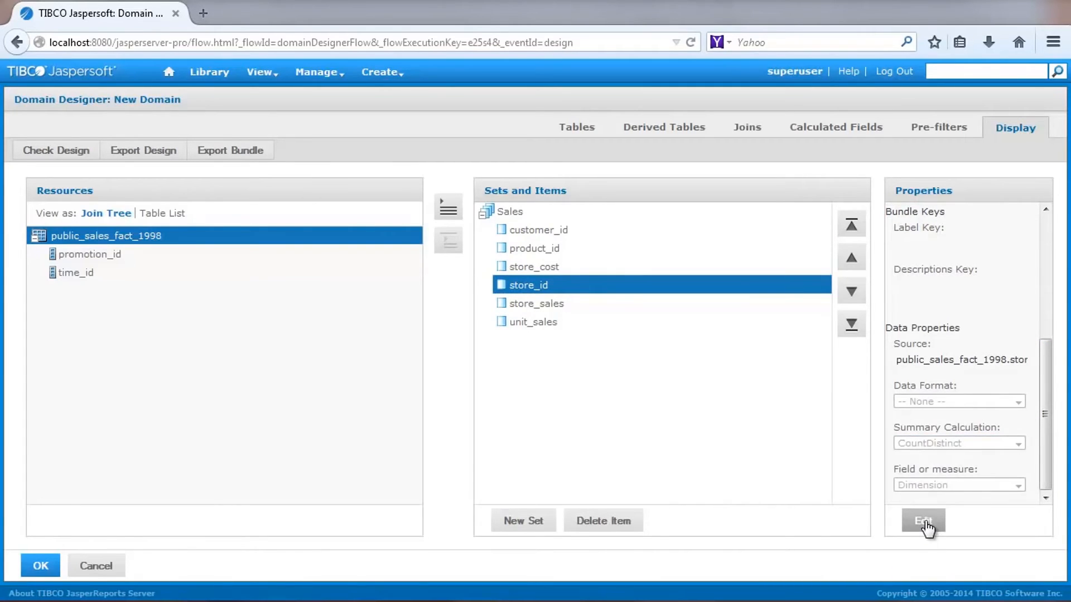
pyautogui.click(537, 304)
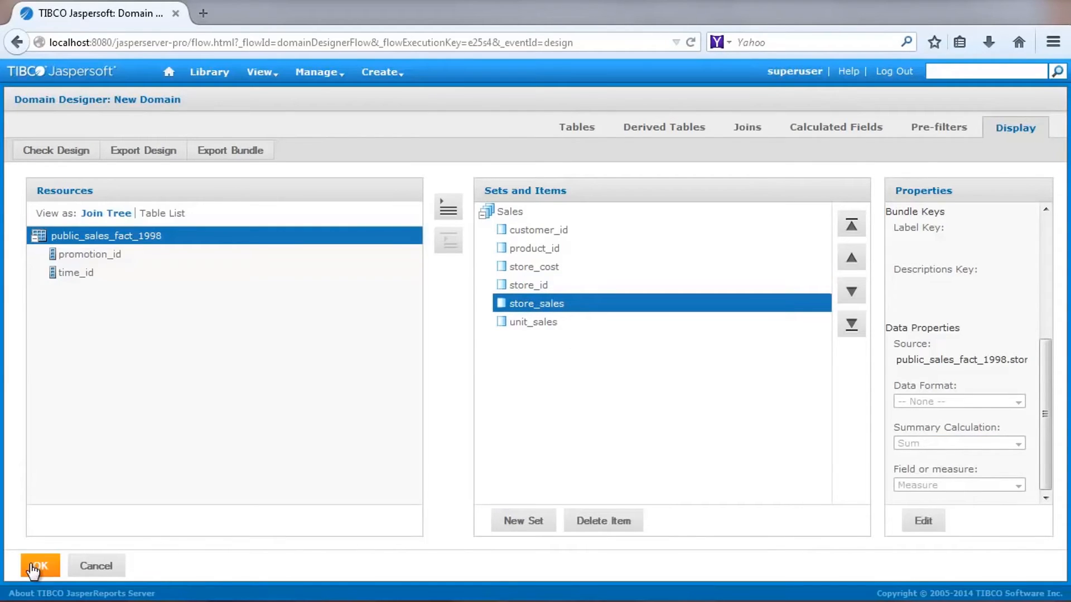
# Finish the Domain Designer, submit New Domain, and begin creating an Ad Hoc View.
pyautogui.click(39, 565)
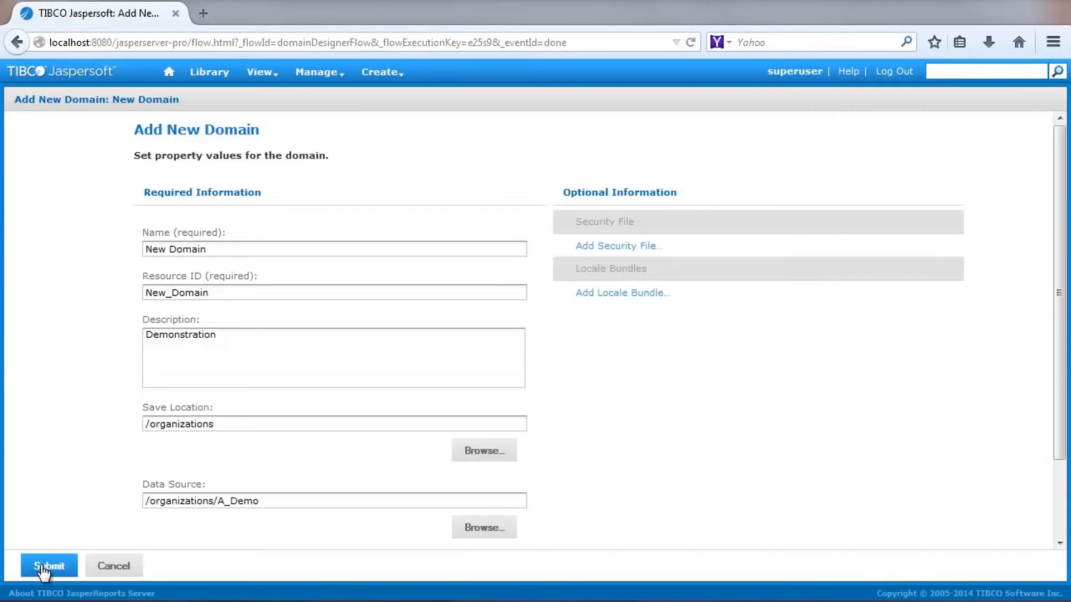
pyautogui.click(48, 566)
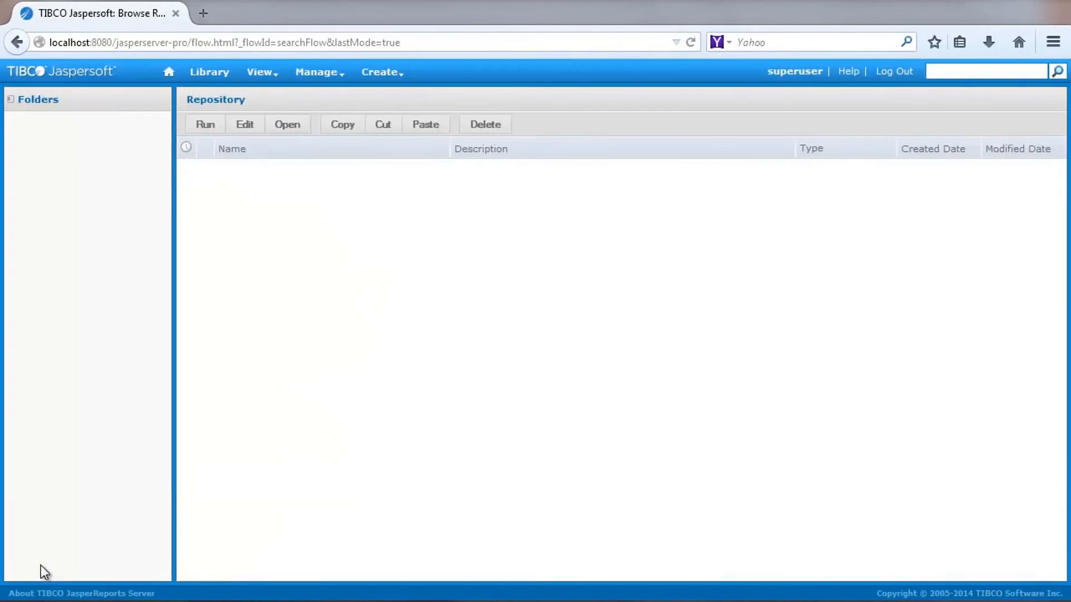
pyautogui.click(78, 139)
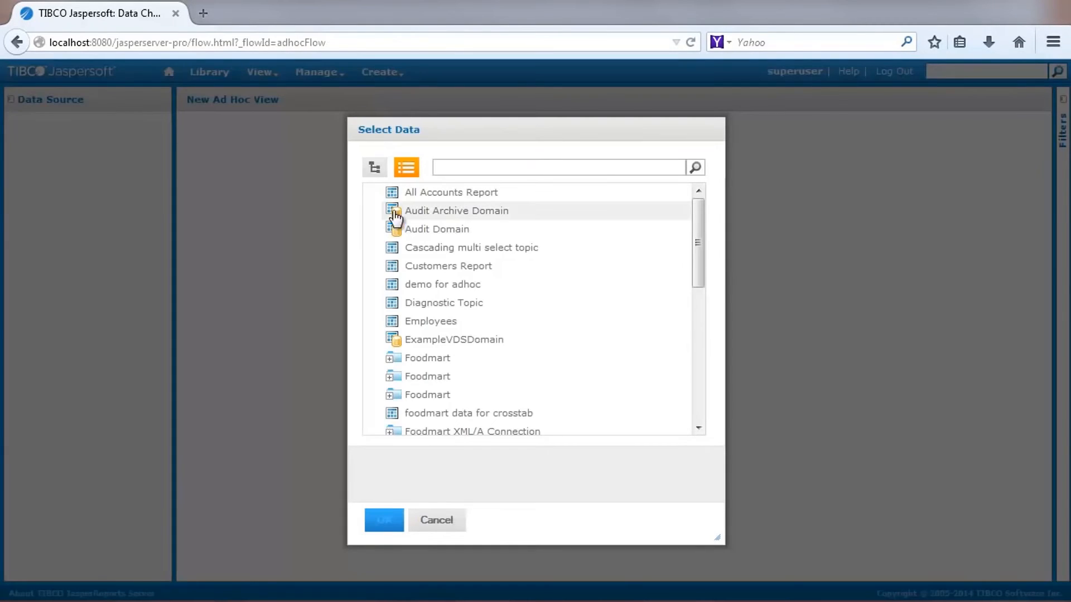
pyautogui.moveTo(489, 229)
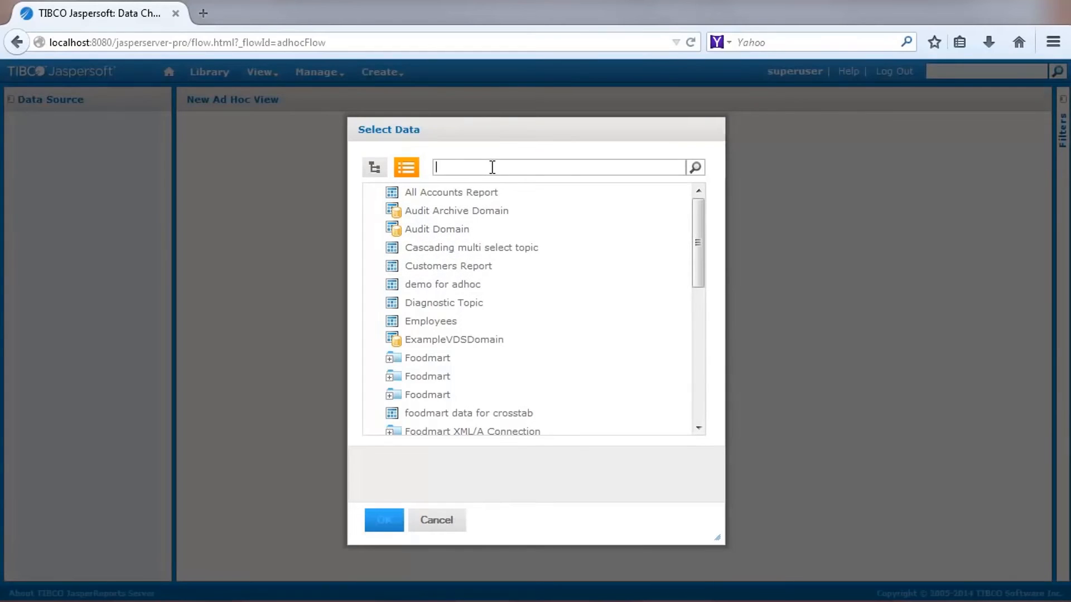
# Search the data list for demo and choose New Domain as the view's data.
pyautogui.write('demo')
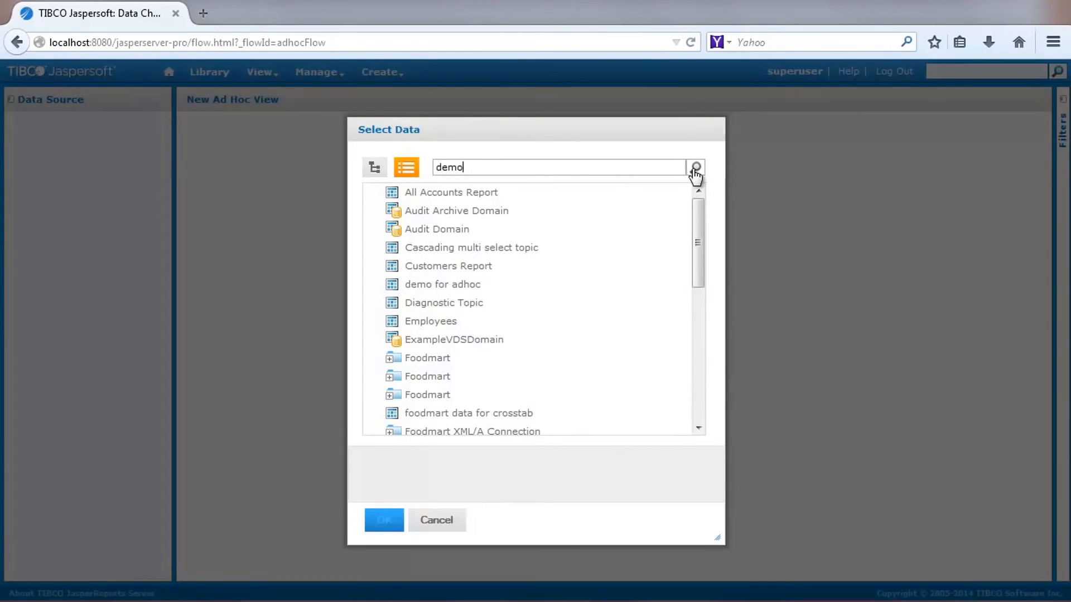
pyautogui.click(694, 168)
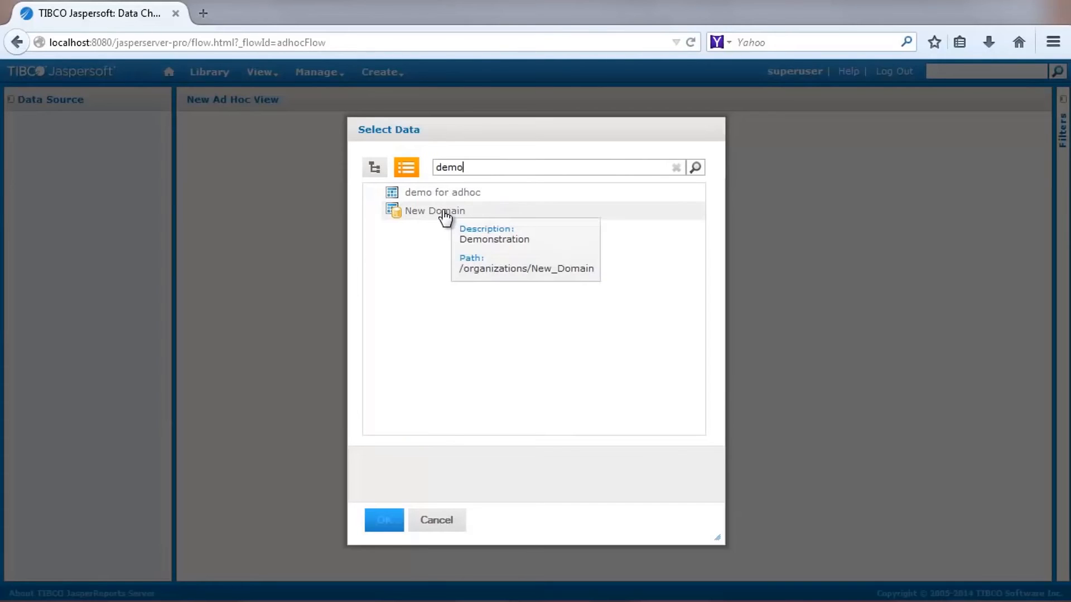
pyautogui.click(434, 210)
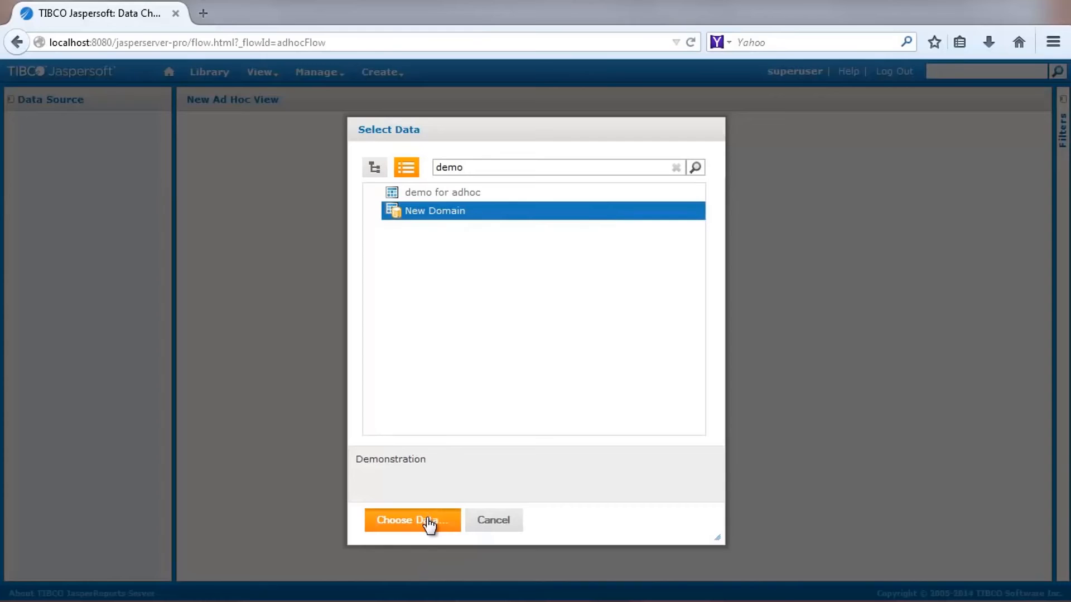
pyautogui.click(412, 520)
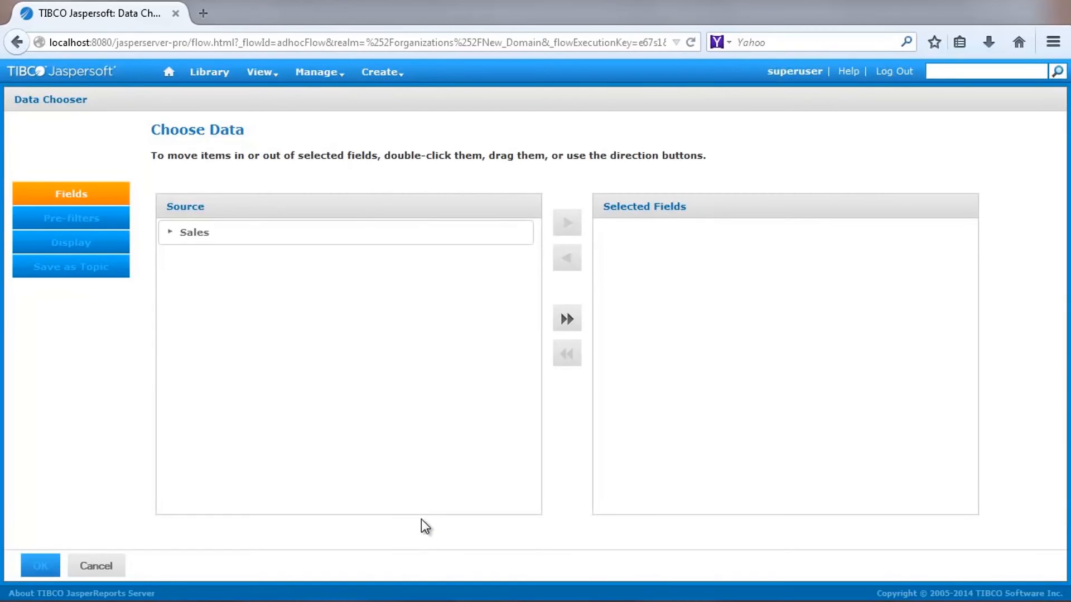
# Move the whole Sales set into Selected Fields and confirm to open the Ad Hoc View editor.
pyautogui.click(194, 232)
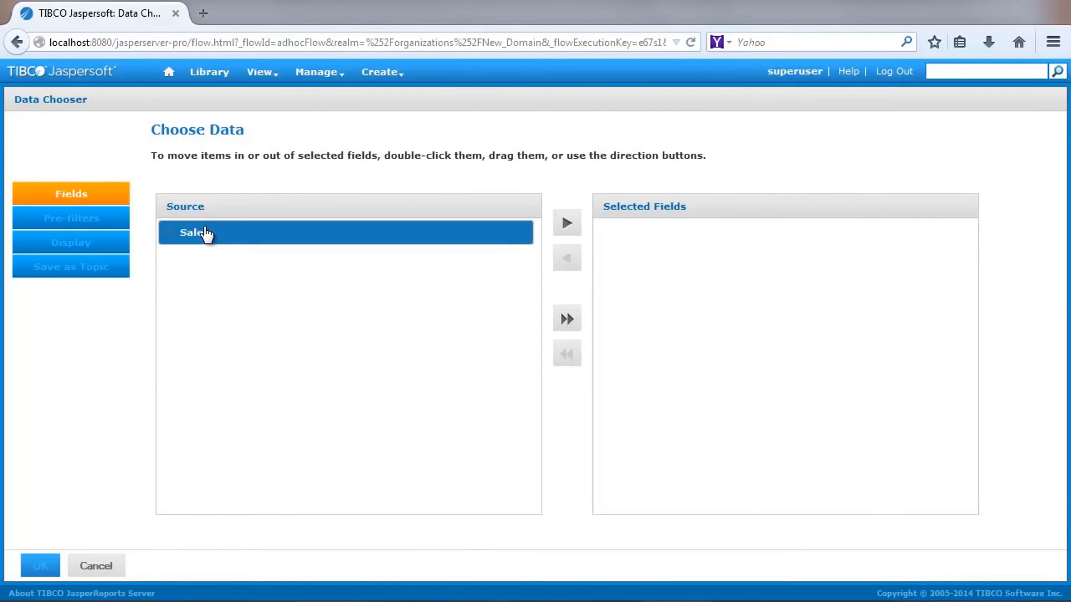
pyautogui.doubleClick(194, 232)
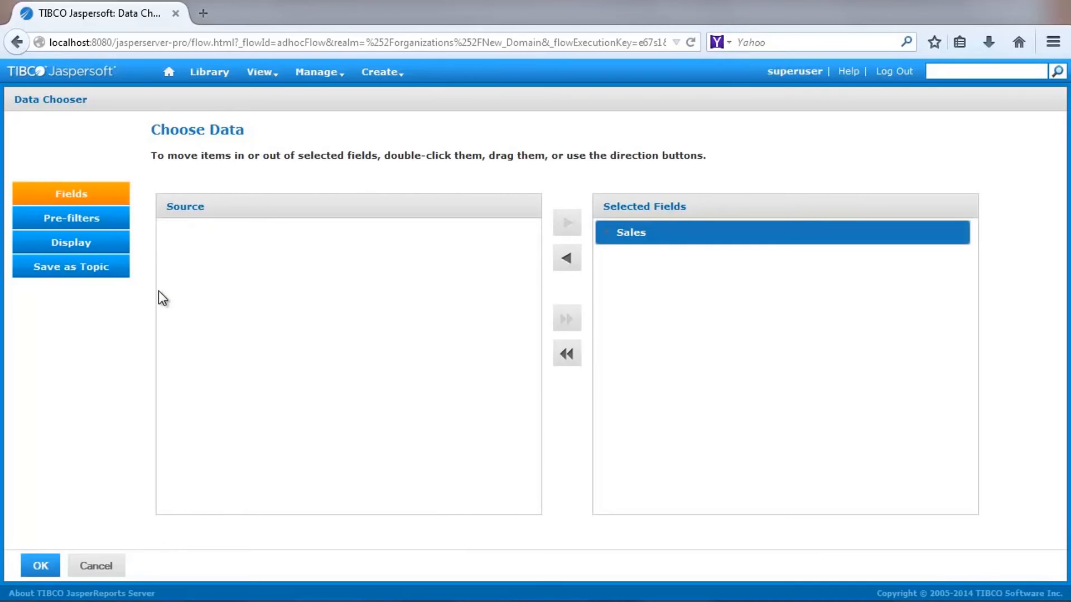
pyautogui.moveTo(227, 468)
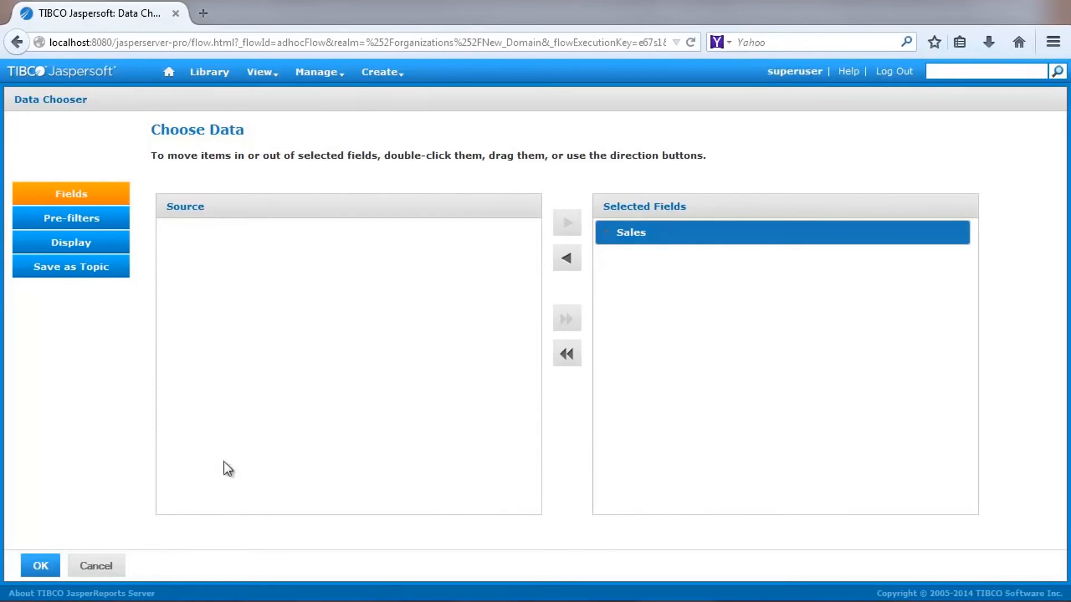
pyautogui.click(39, 566)
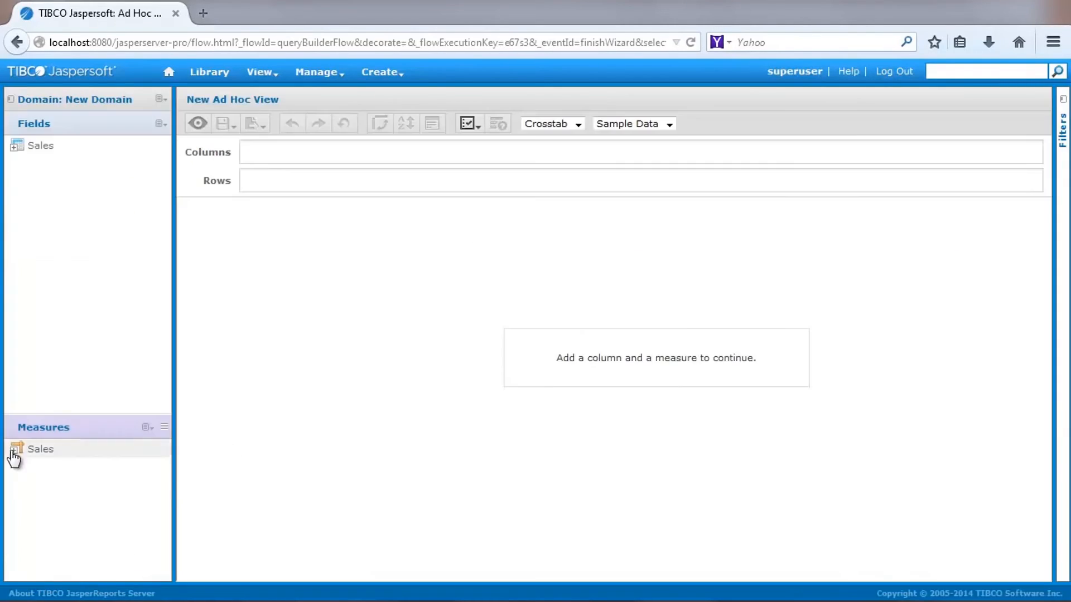
# Place the Sales measures store_cost, unit_sales and store_sales as the crosstab columns.
pyautogui.click(15, 448)
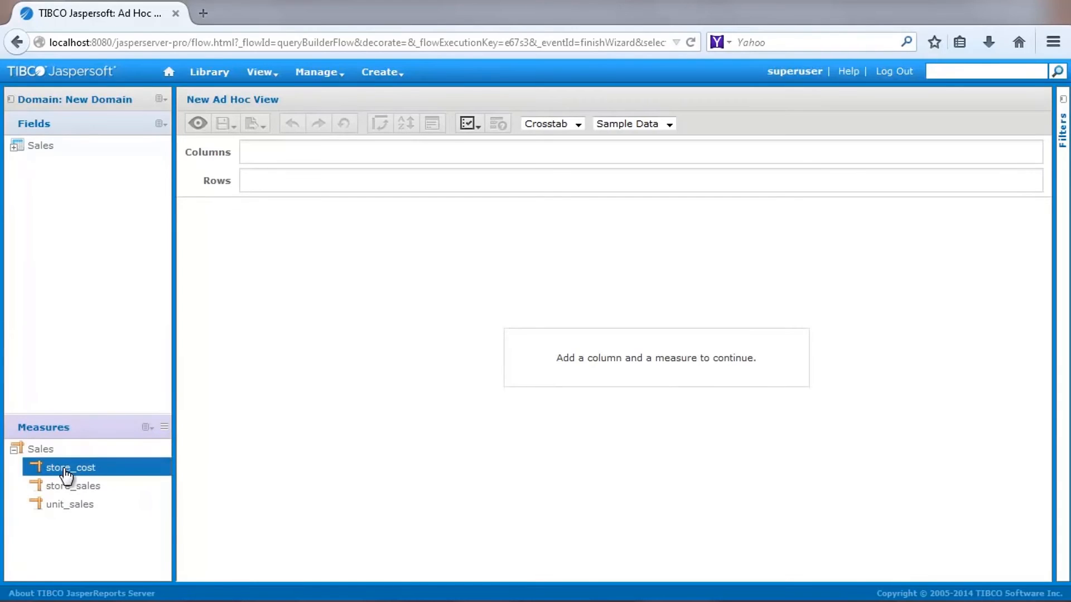
pyautogui.click(69, 505)
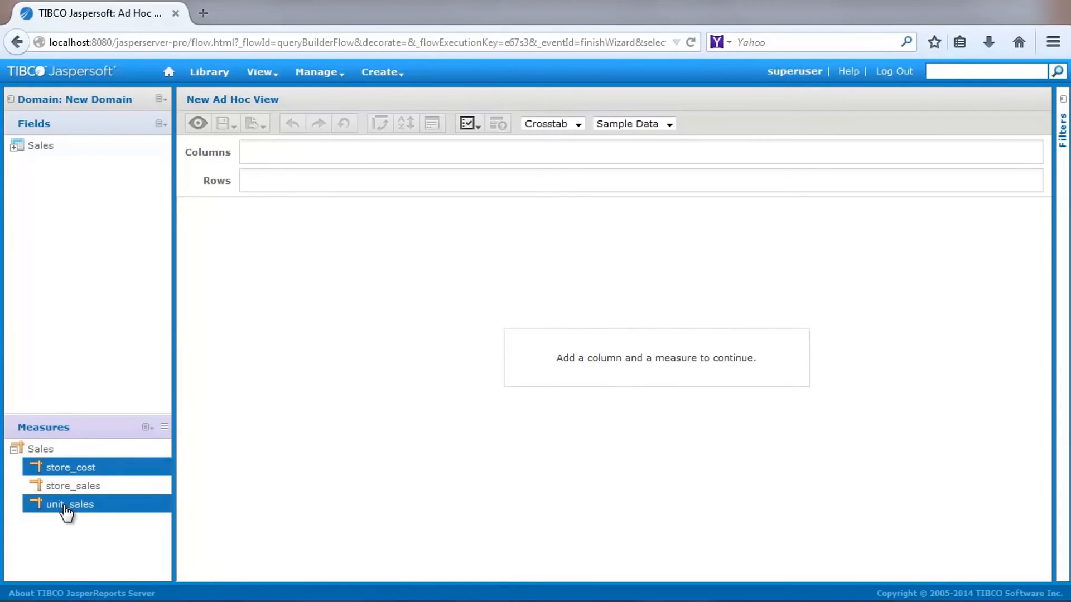
pyautogui.moveTo(68, 504); pyautogui.dragTo(314, 164)
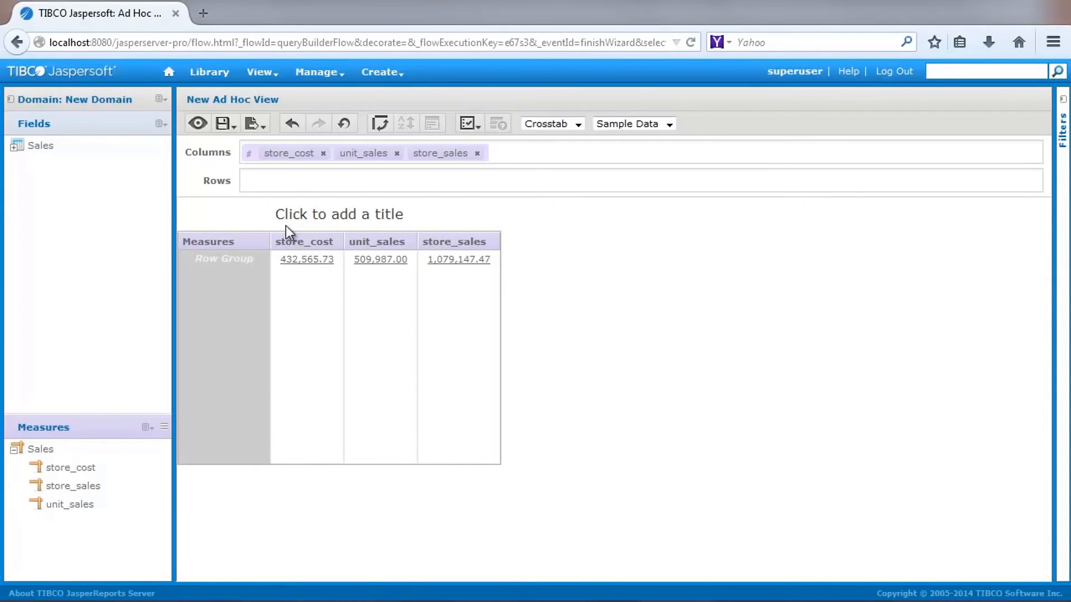
# Place the Sales field store_id as the crosstab rows.
pyautogui.click(16, 145)
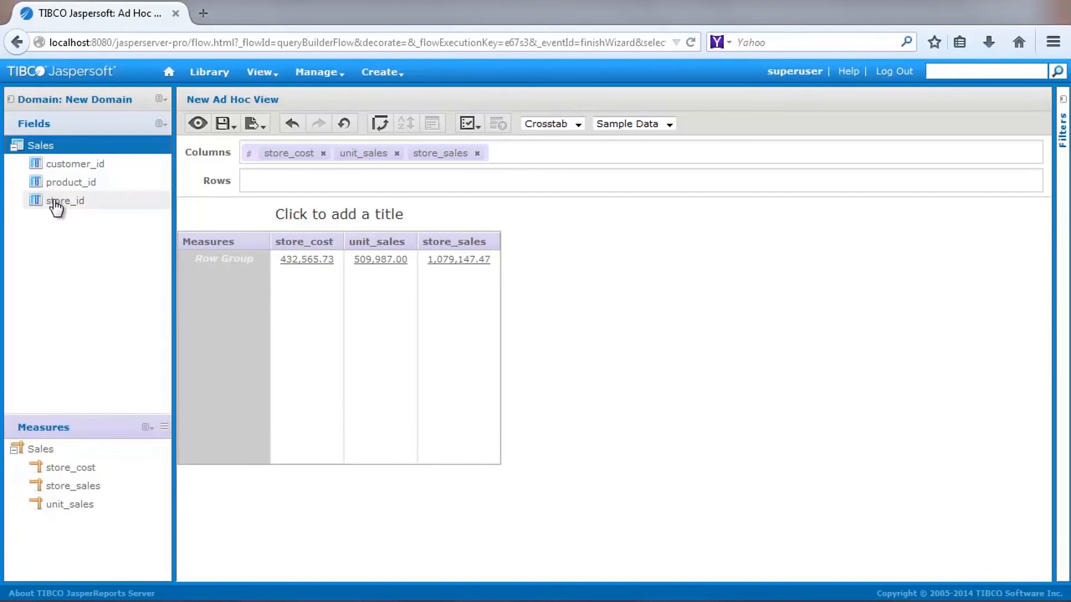
pyautogui.moveTo(65, 201); pyautogui.dragTo(267, 181)
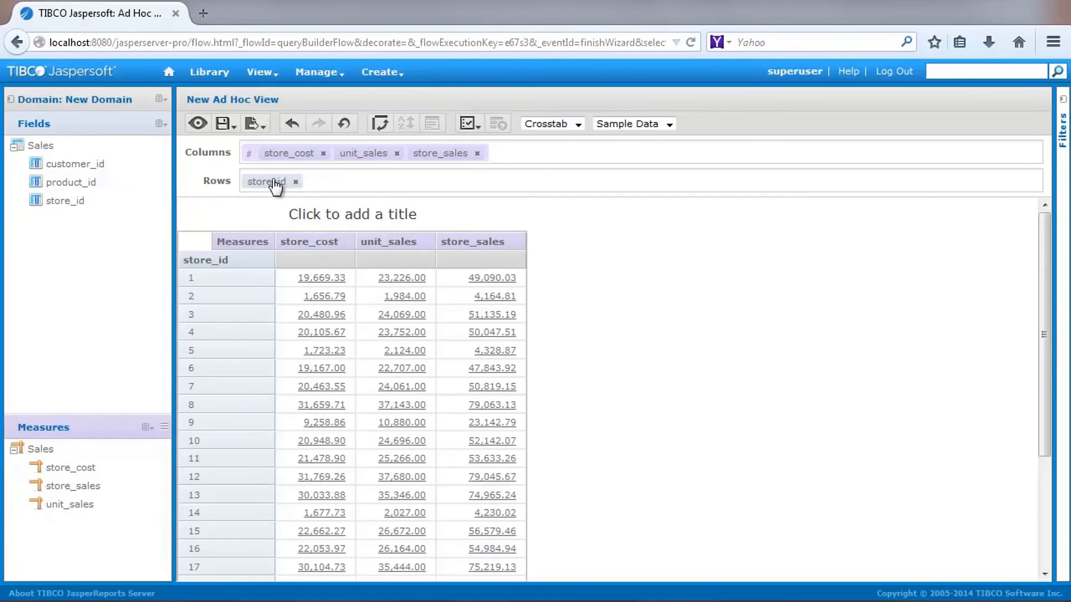
pyautogui.moveTo(265, 181)
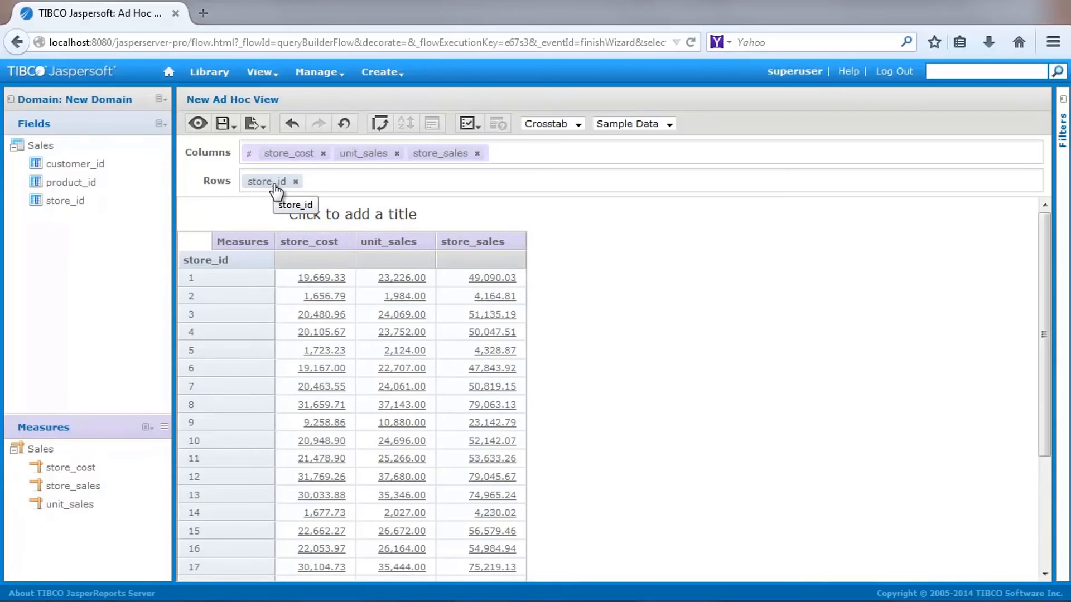
pyautogui.scroll(-3)
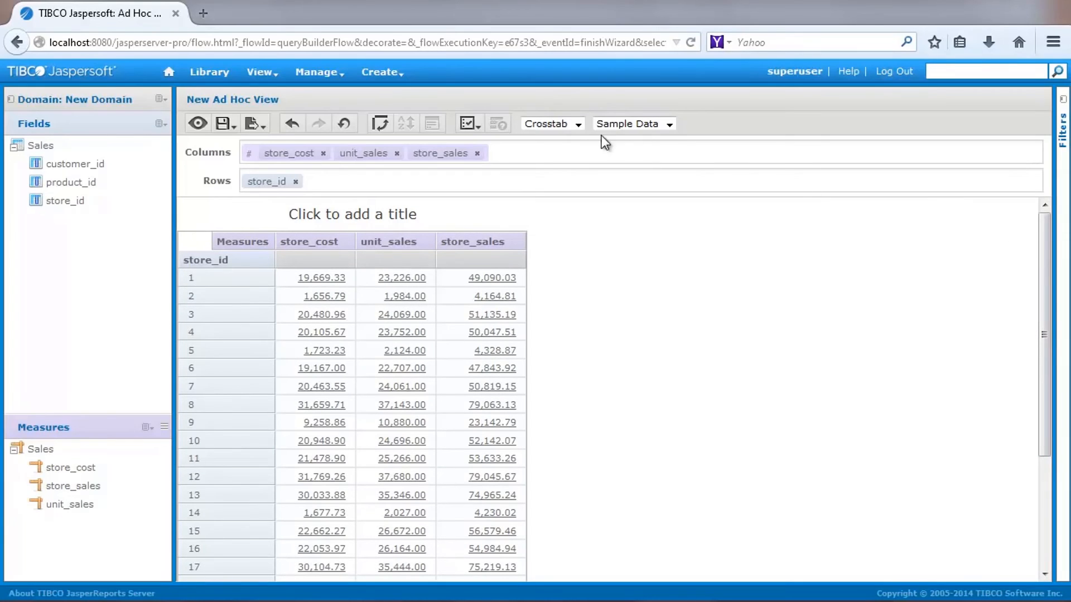
# Show the view as a chart broken down by individual store_id rows.
pyautogui.click(551, 124)
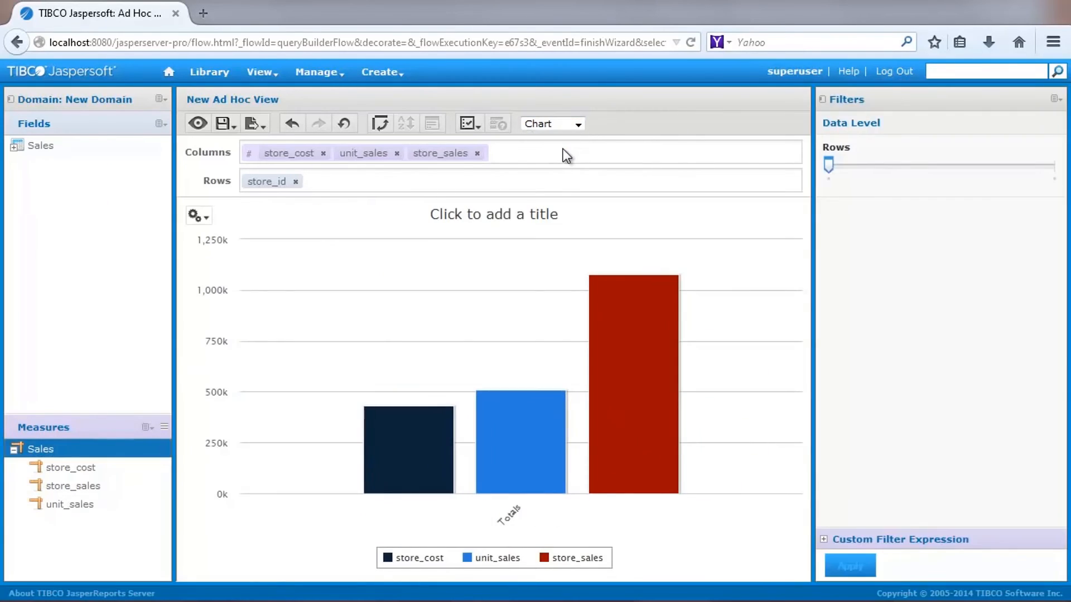
pyautogui.moveTo(645, 162)
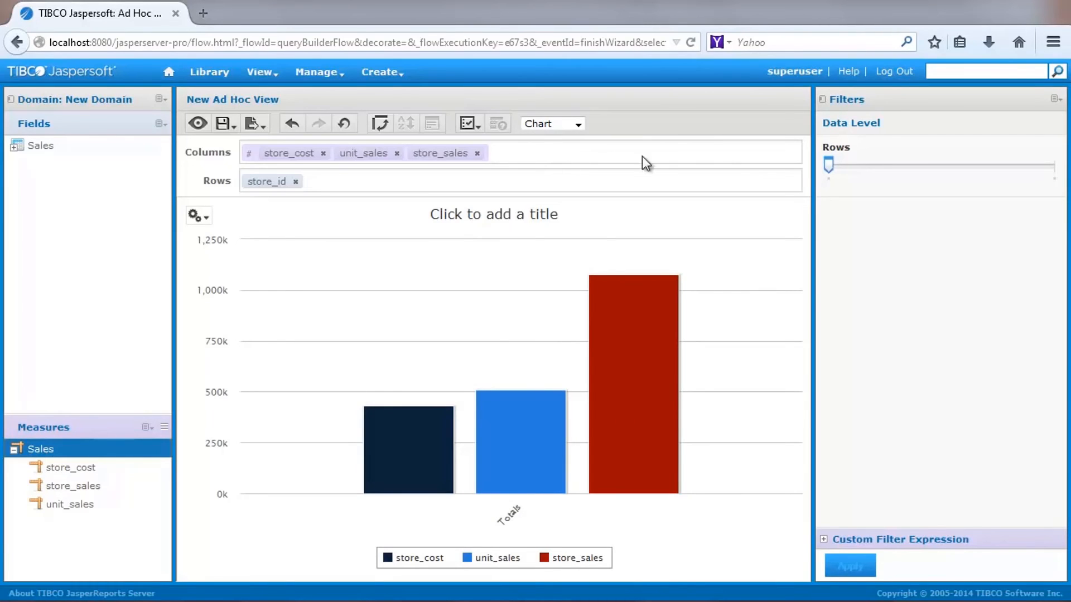
pyautogui.moveTo(828, 165); pyautogui.dragTo(1055, 164)
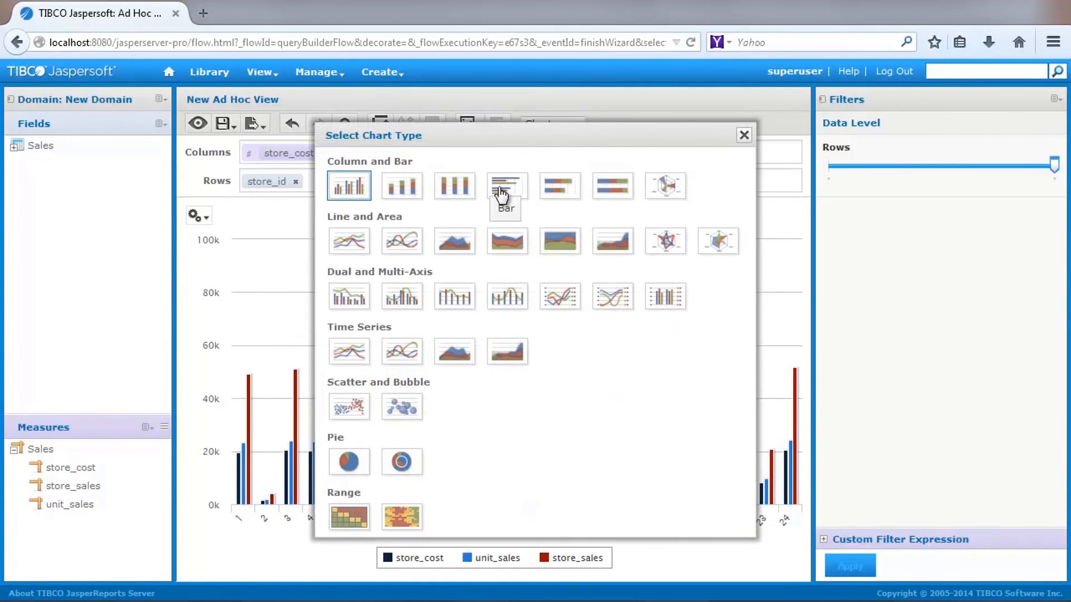
# Change the chart type to horizontal bars.
pyautogui.click(507, 185)
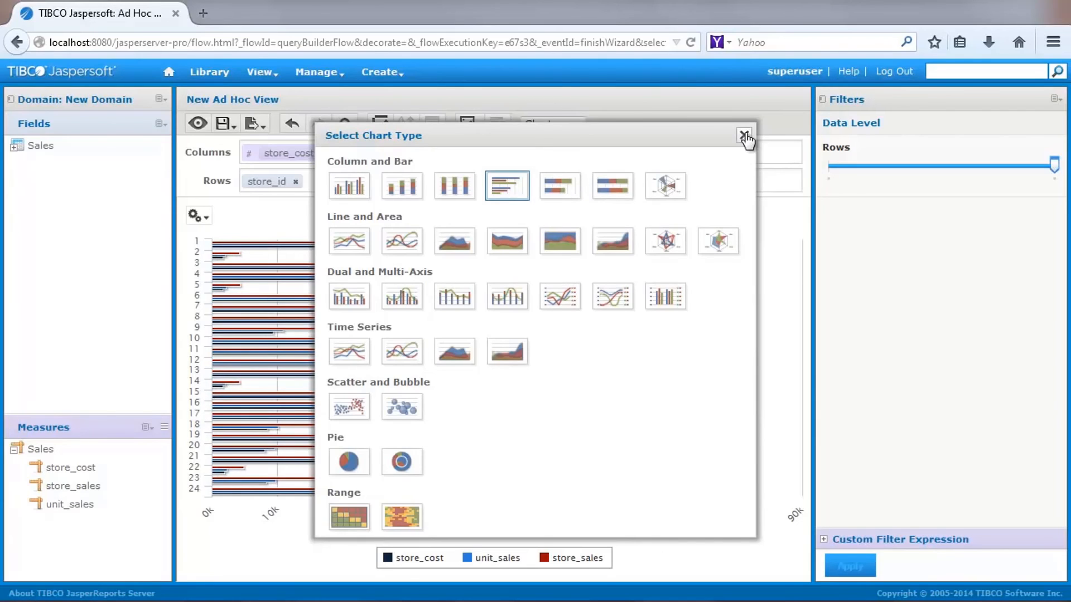
pyautogui.click(745, 134)
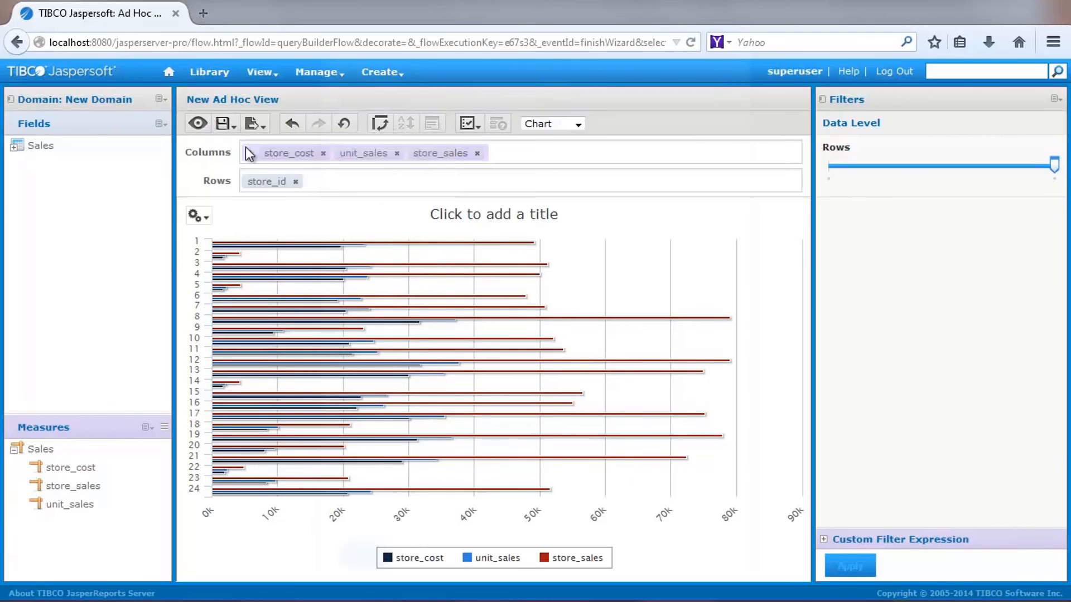
# Save the view as 'My Ad Hoc View' and return to the home page.
pyautogui.click(221, 124)
pyautogui.write('Demonstration')
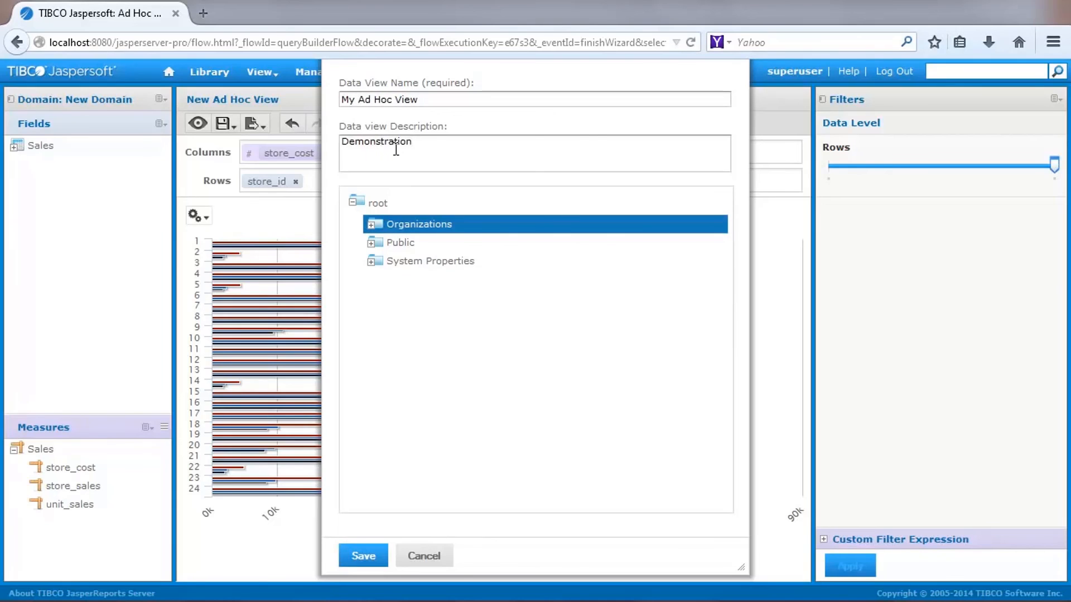
pyautogui.click(362, 556)
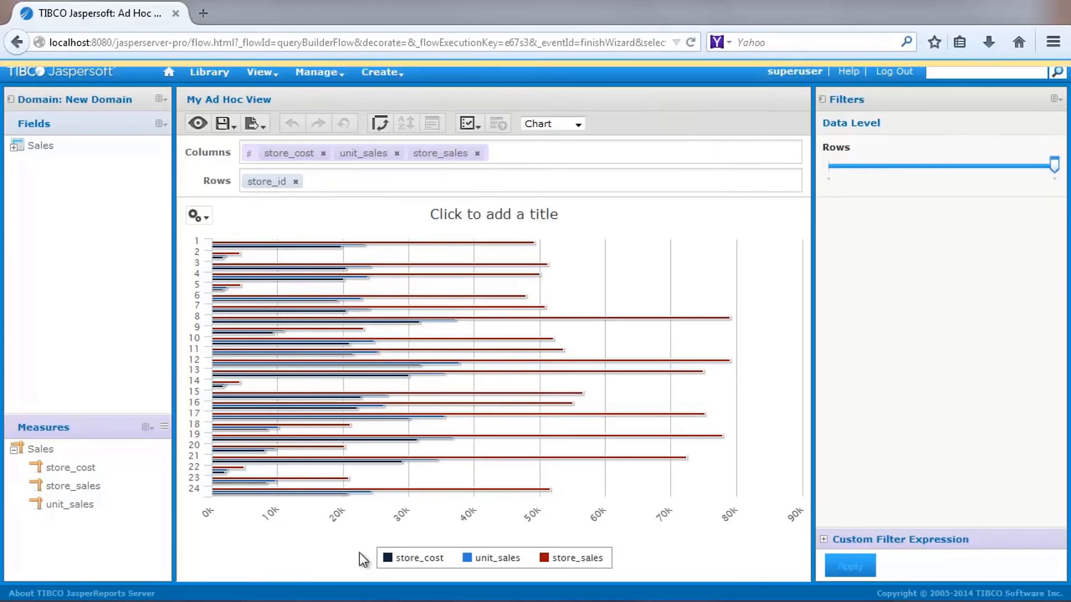
pyautogui.click(169, 72)
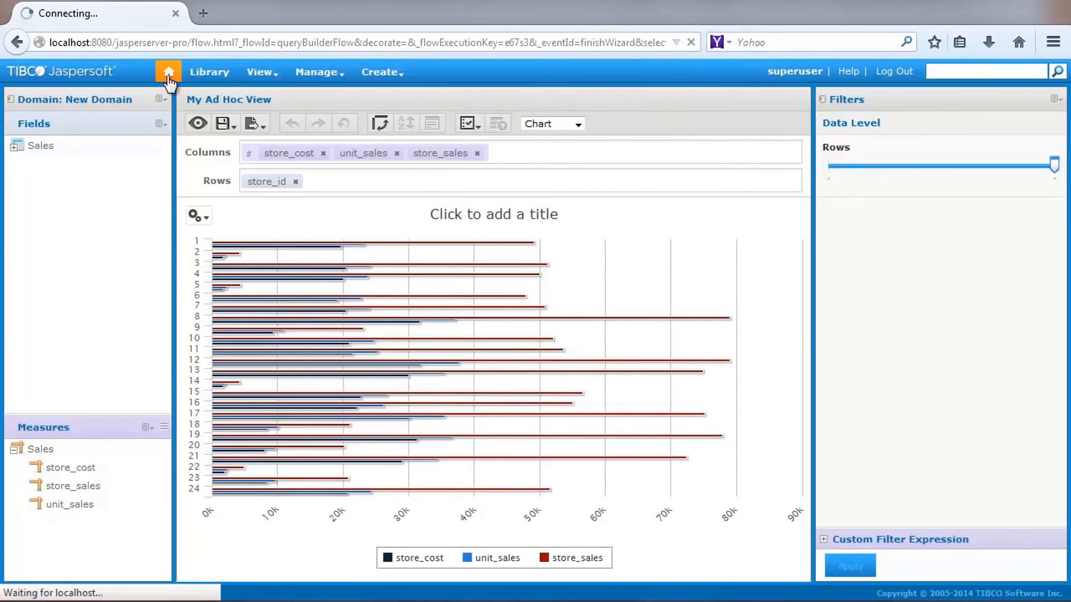
pyautogui.click(168, 71)
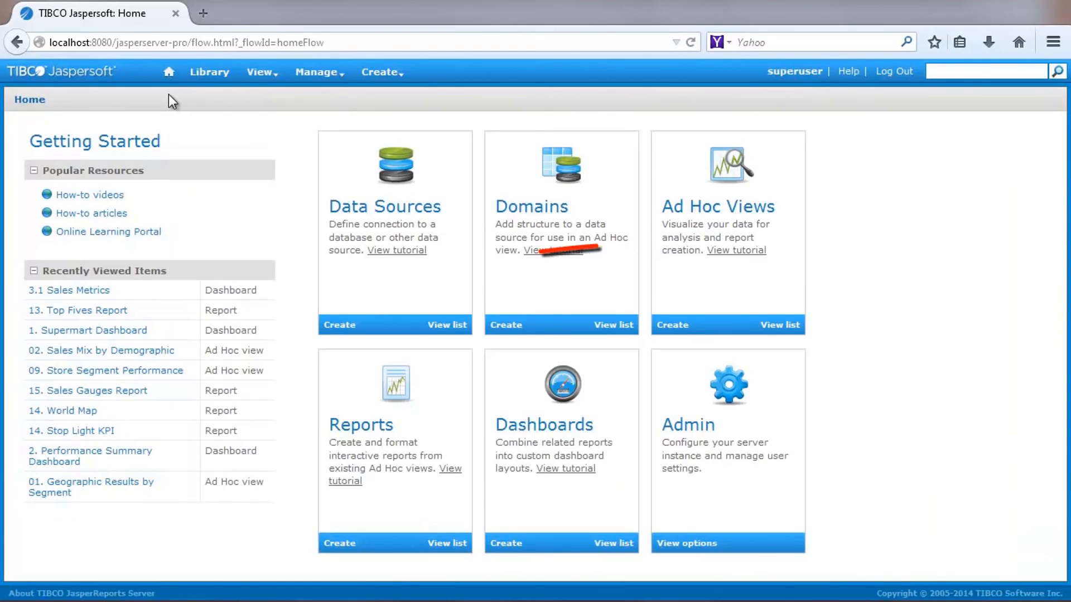